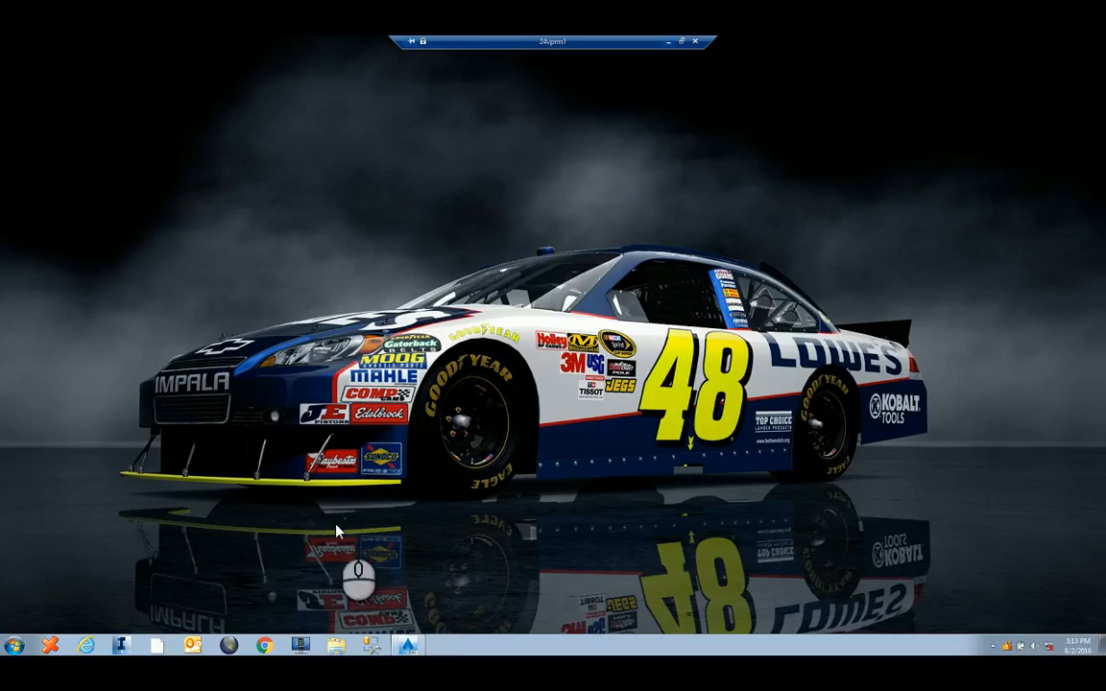
mouse_move(354, 497)
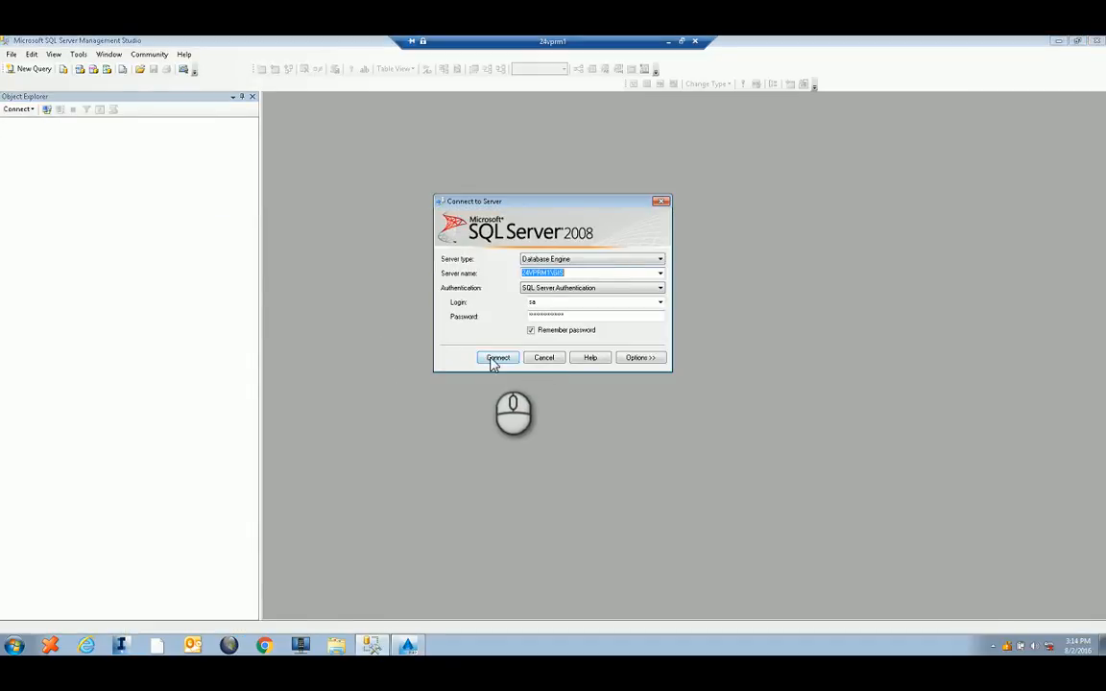
Connect to the database server in SQL Server Management Studio, then switch to AutoCAD's start page.
click(497, 357)
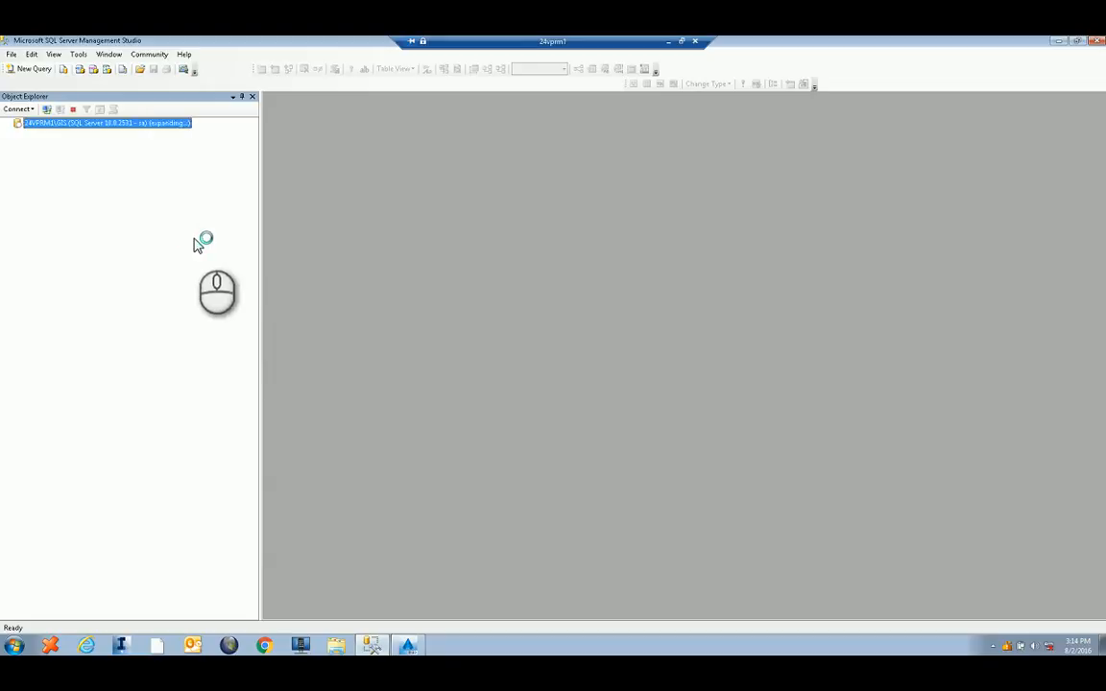
click(11, 123)
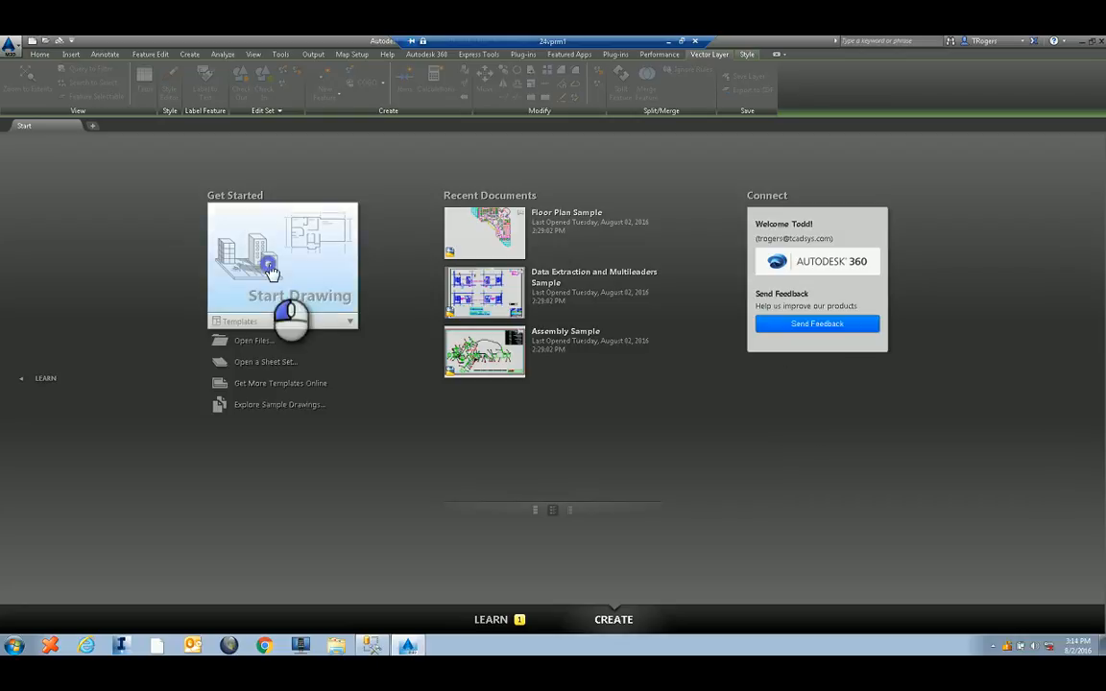
Start a blank drawing and log in to a new SQL Server Spatial connection with the server name entered.
click(269, 265)
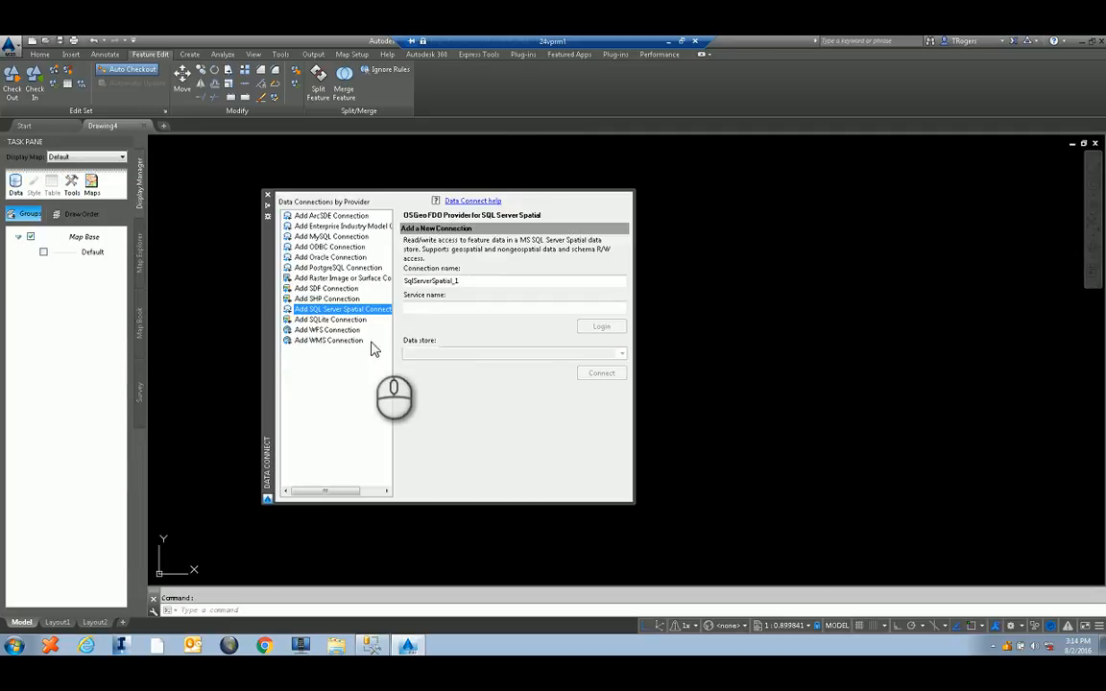
mouse_move(453, 365)
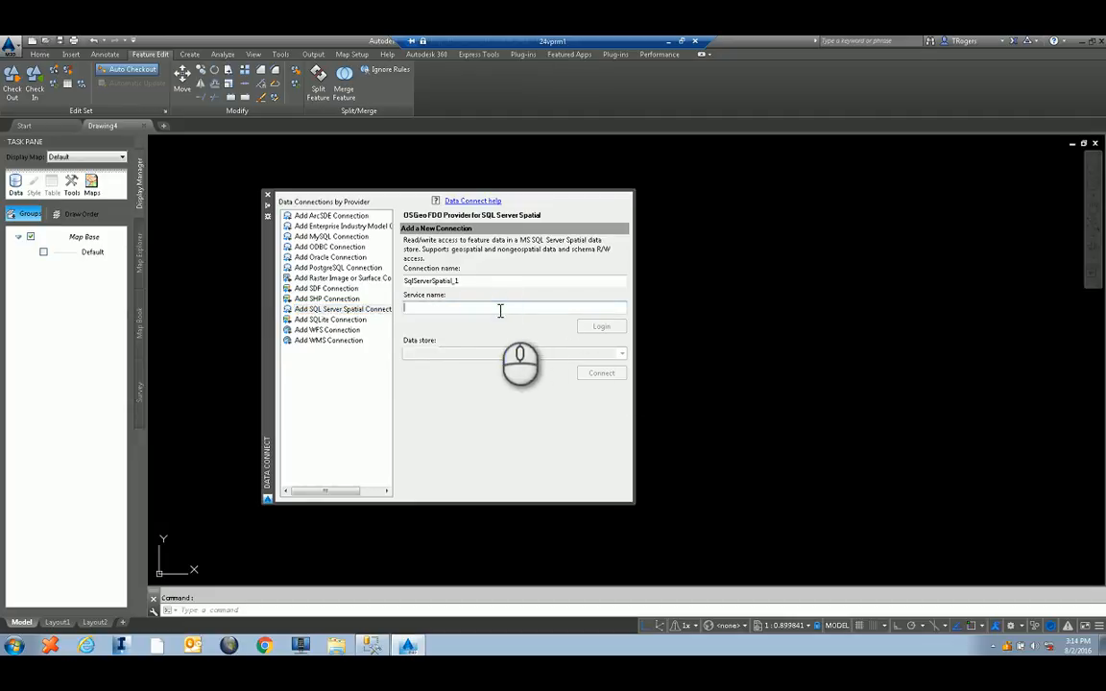
text(24vprm1\gis)
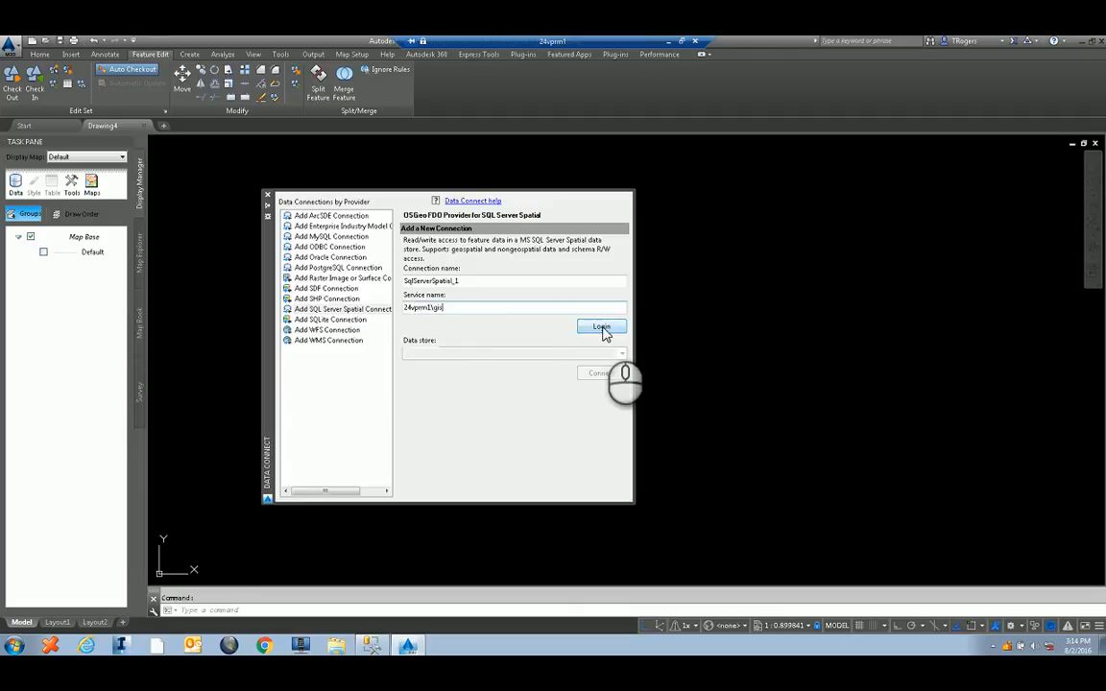
click(601, 326)
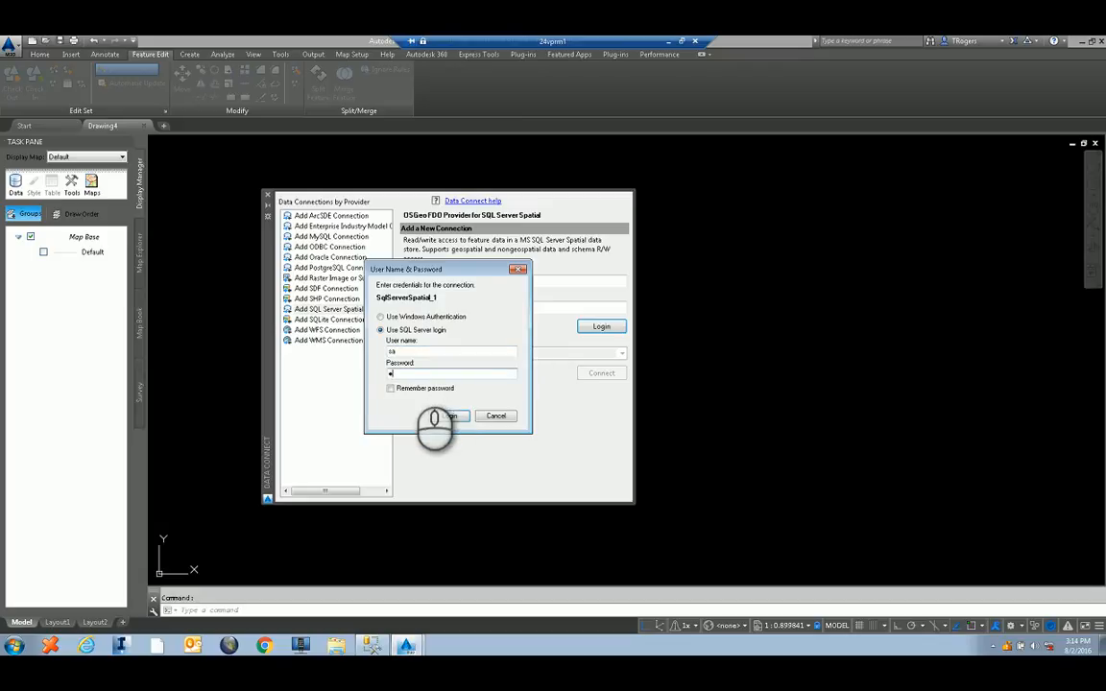
Log in with the remembered password, connect to the data store and add the Buildings class to the map.
text(•••••)
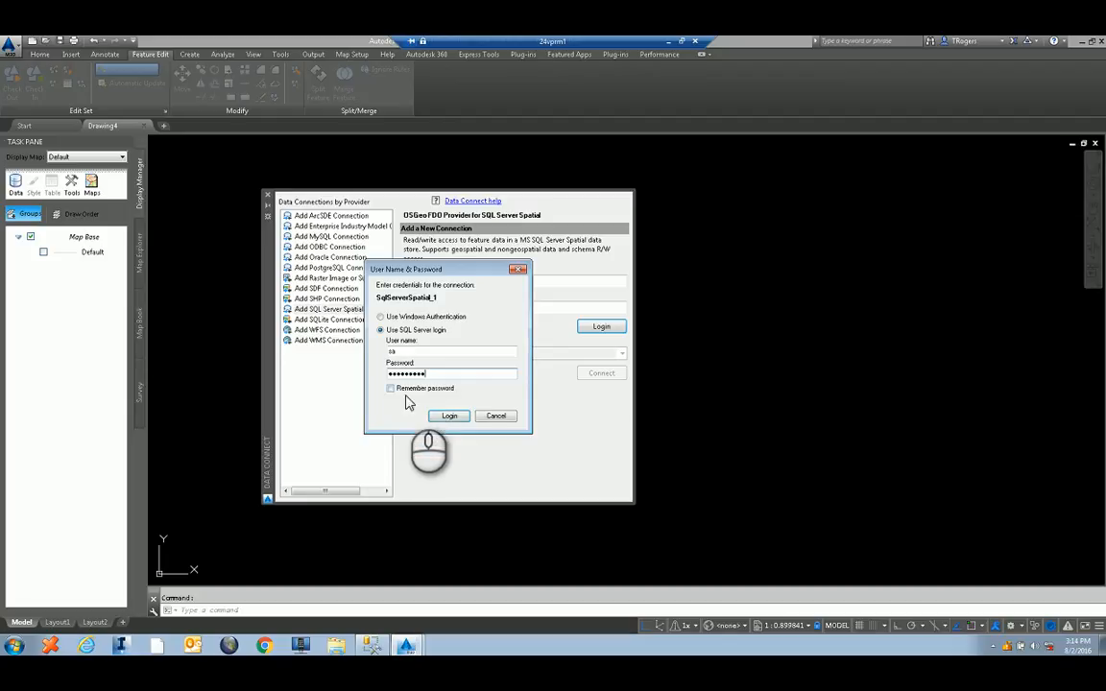
click(392, 387)
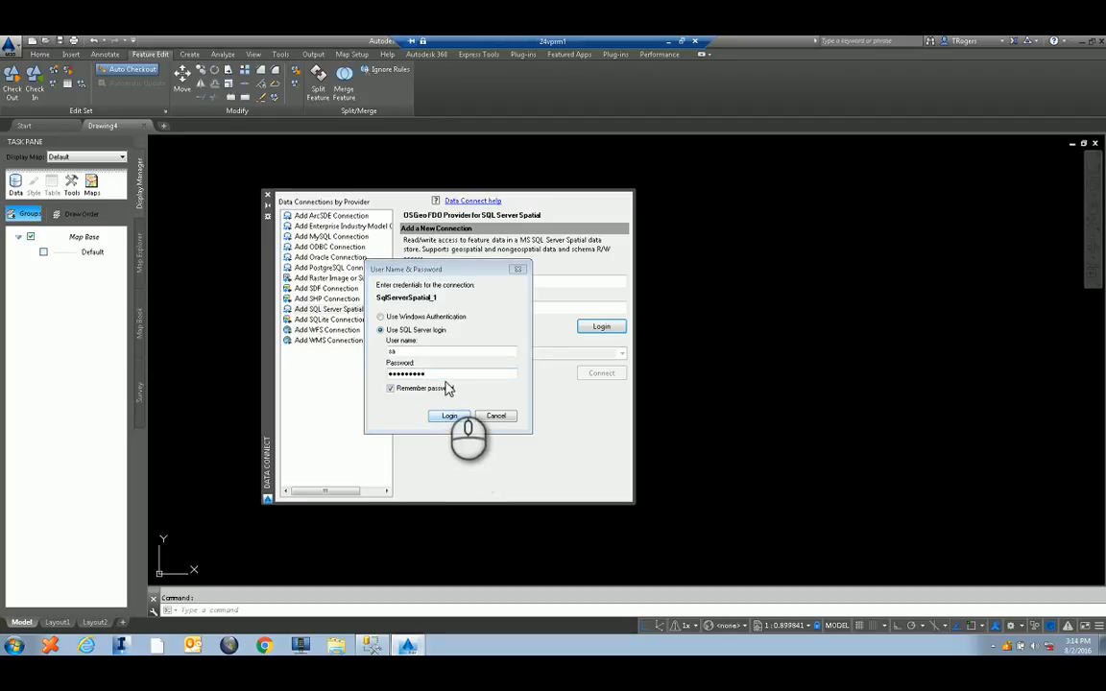
click(449, 415)
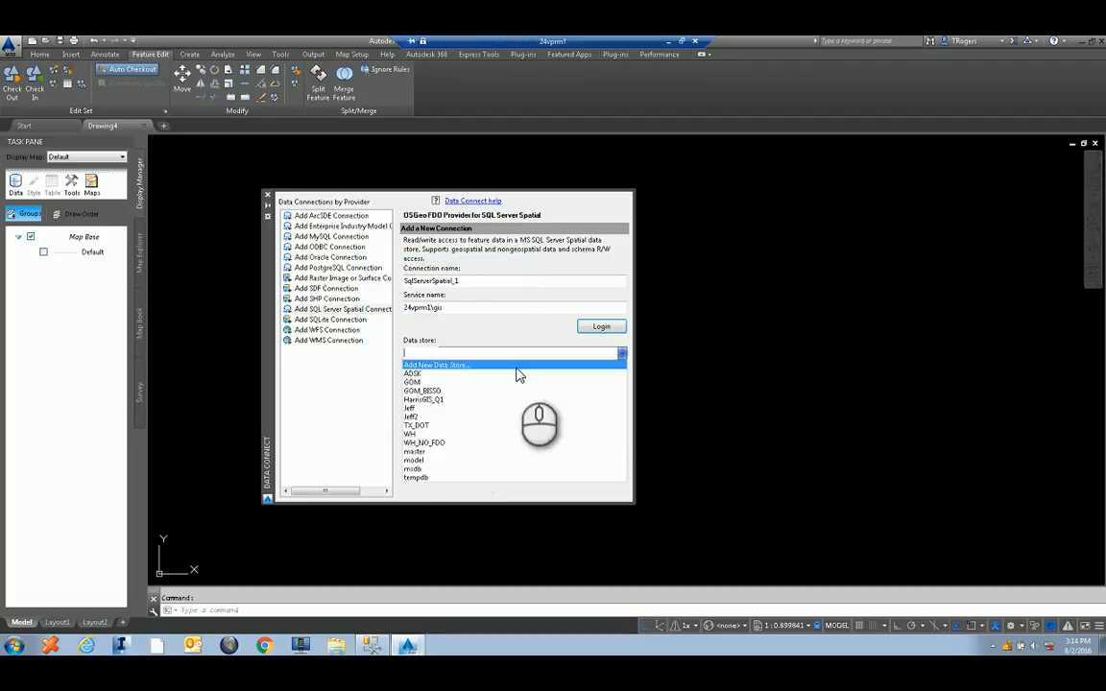
click(407, 407)
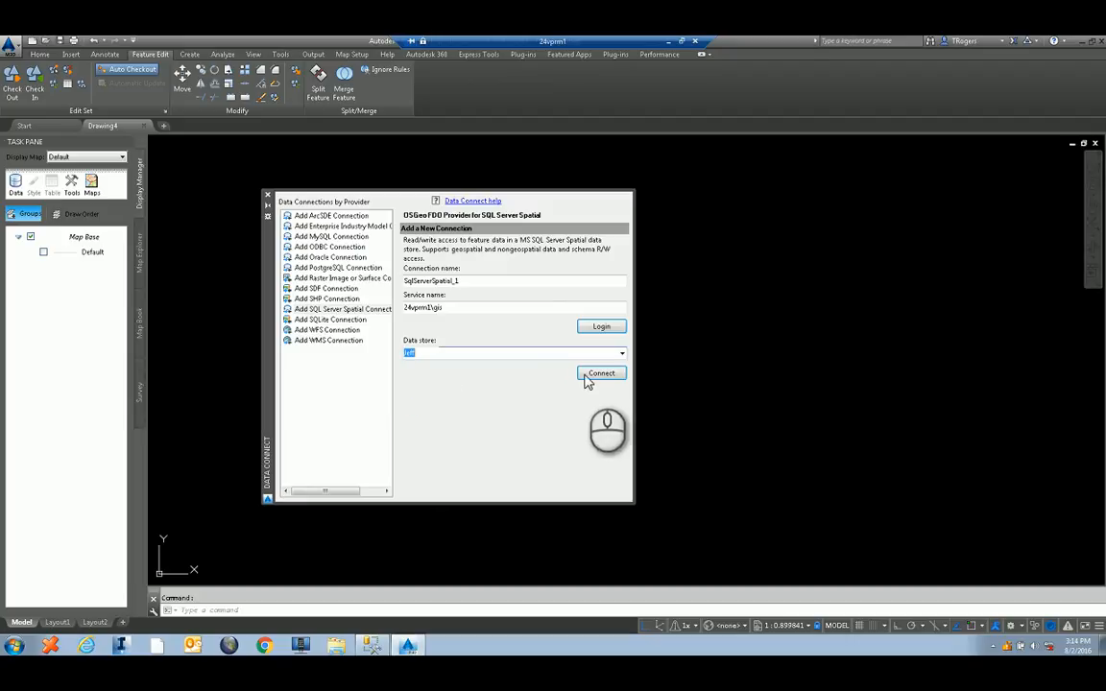
click(601, 372)
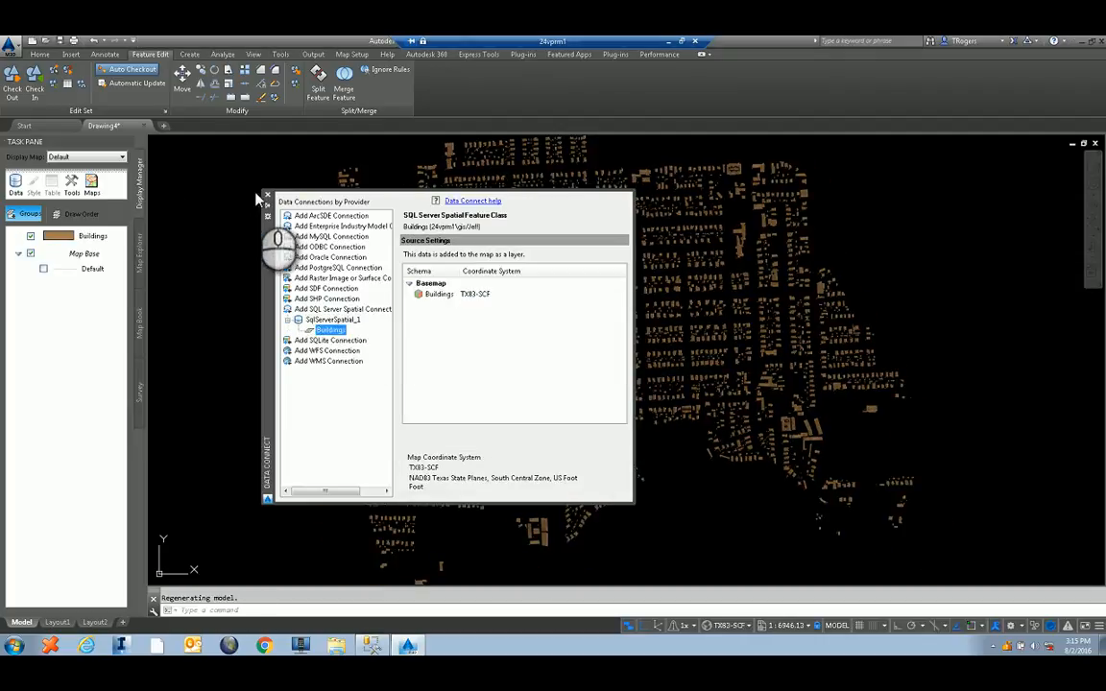
click(268, 201)
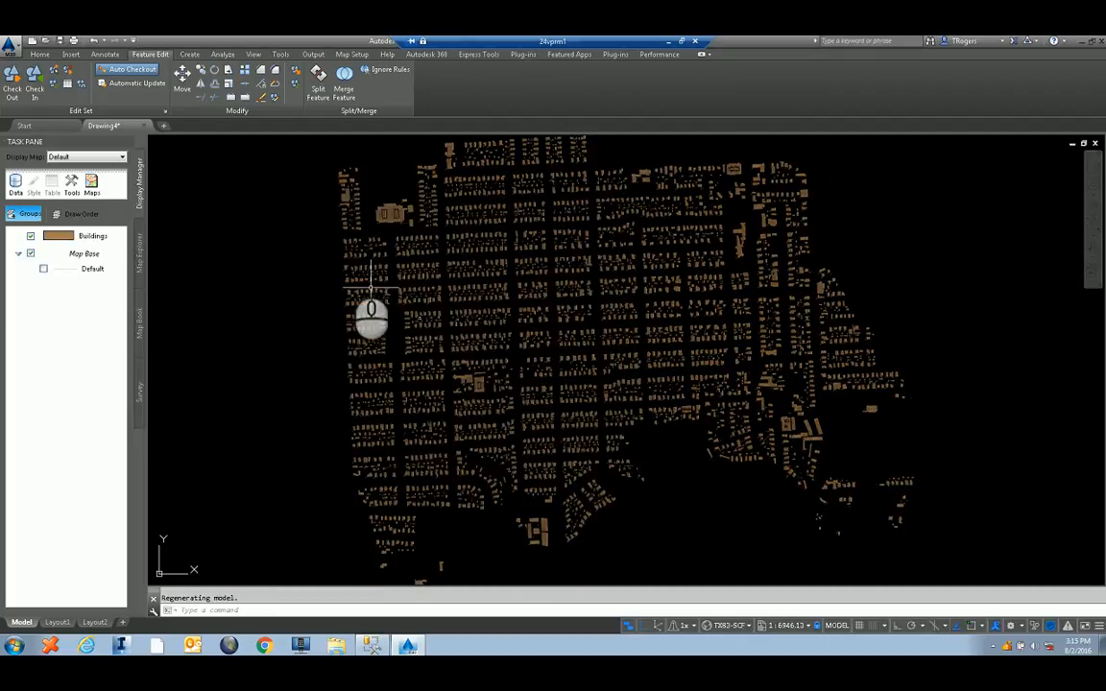
mouse_move(219, 184)
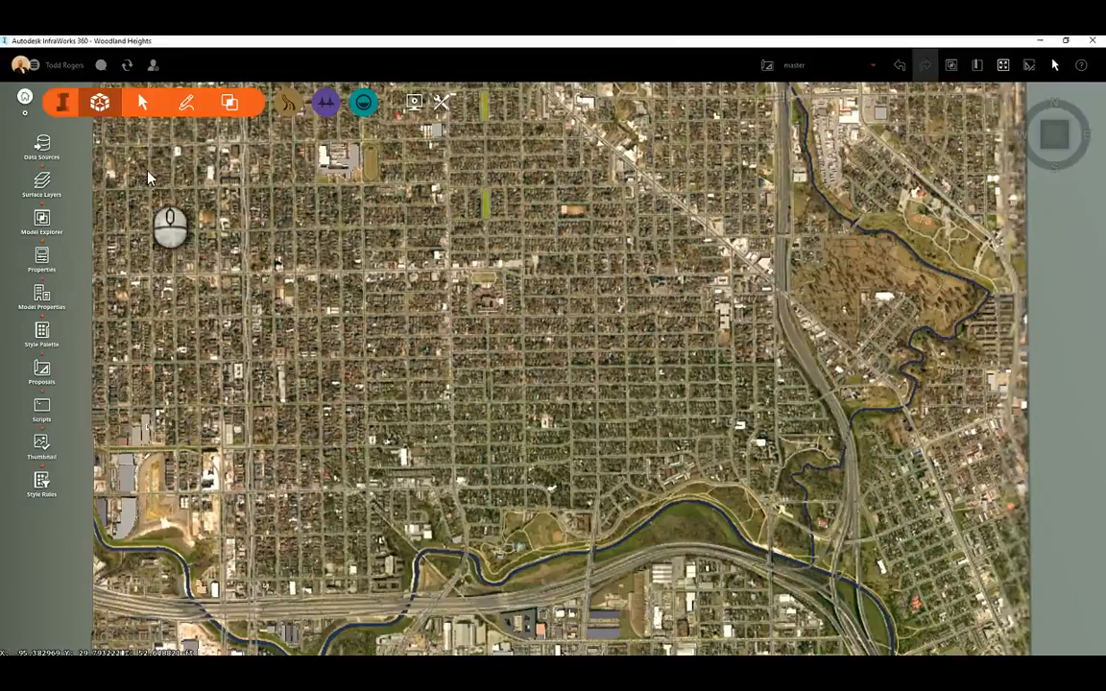
Add a SQLServerSpatial database data source, log in with the password and choose the buildings database.
click(43, 142)
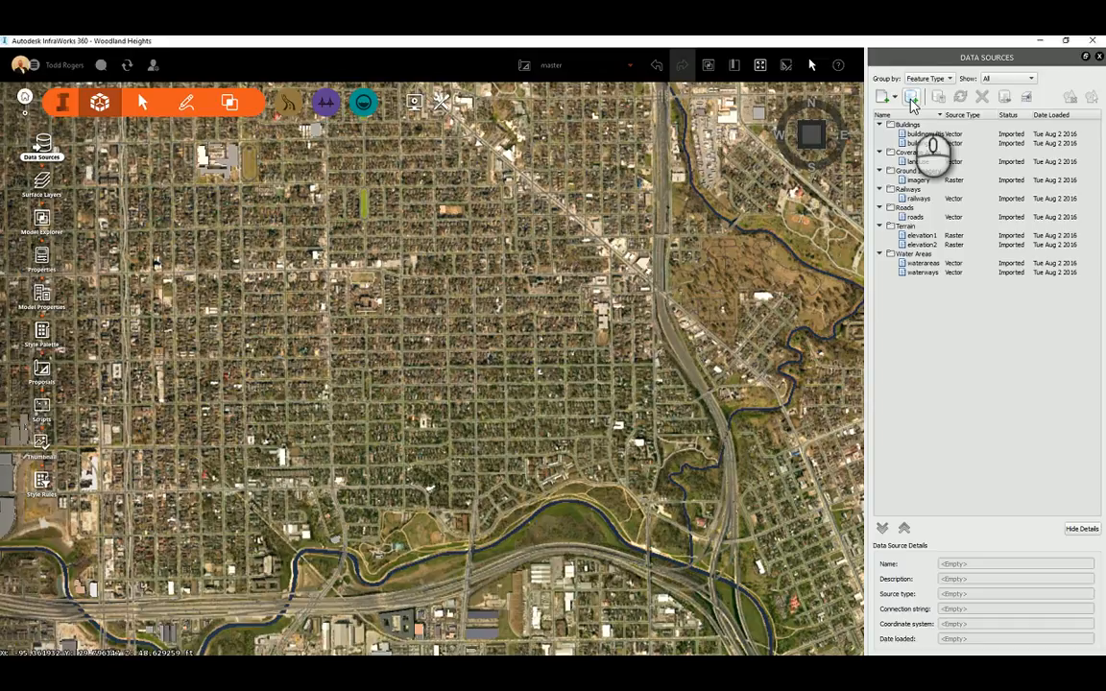
click(914, 96)
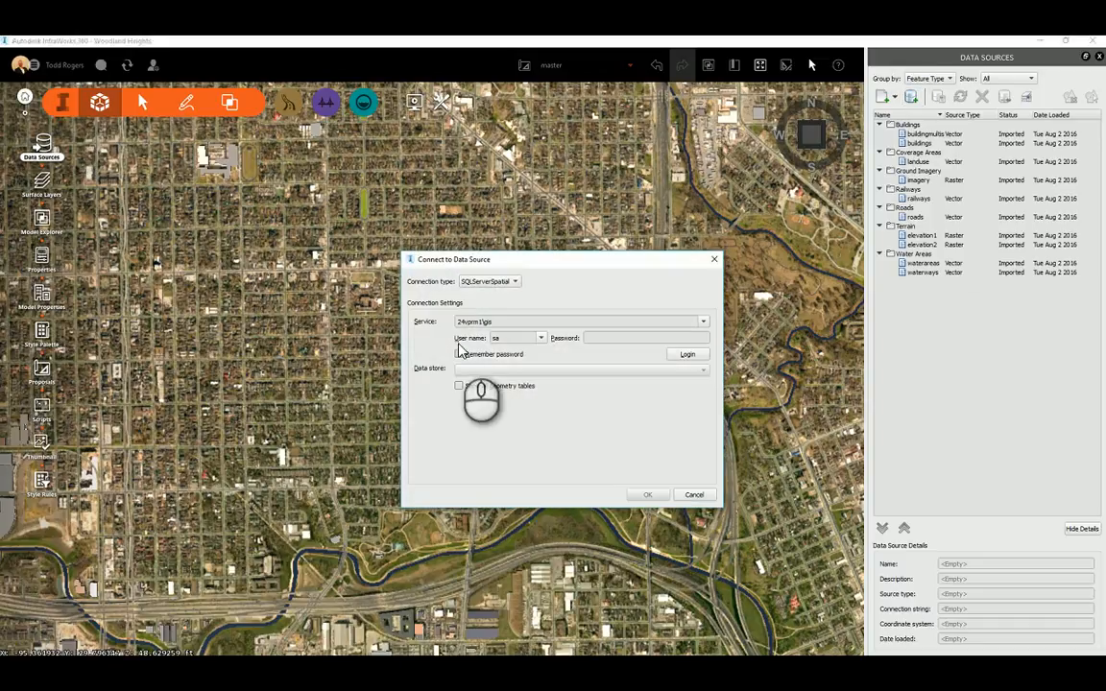
click(515, 281)
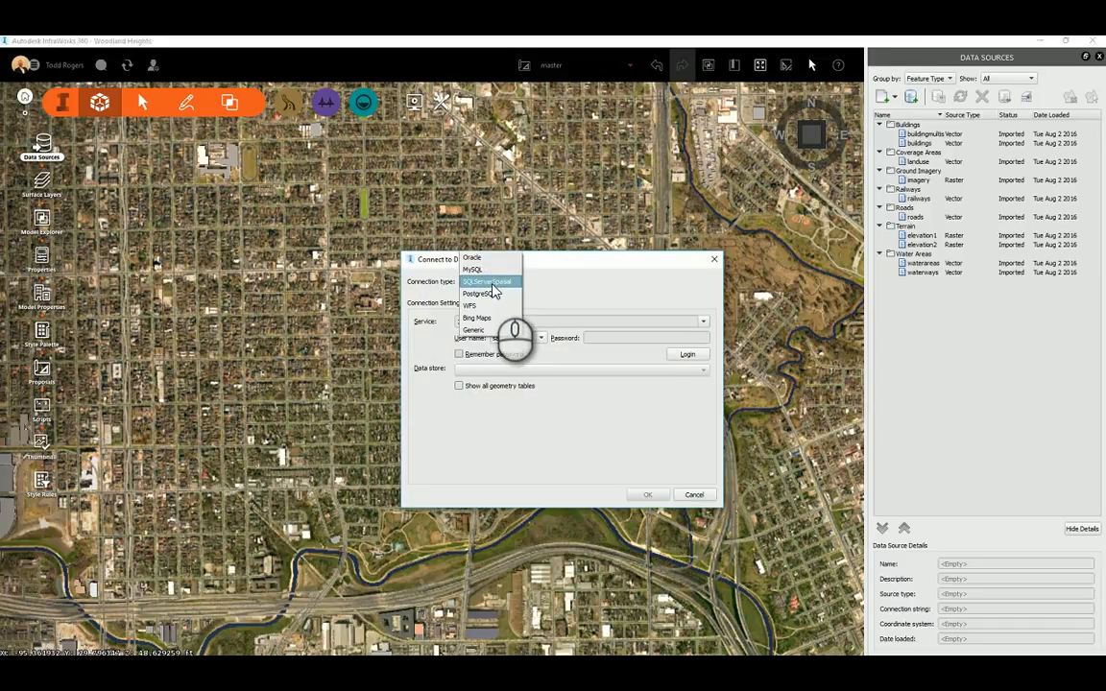
click(488, 280)
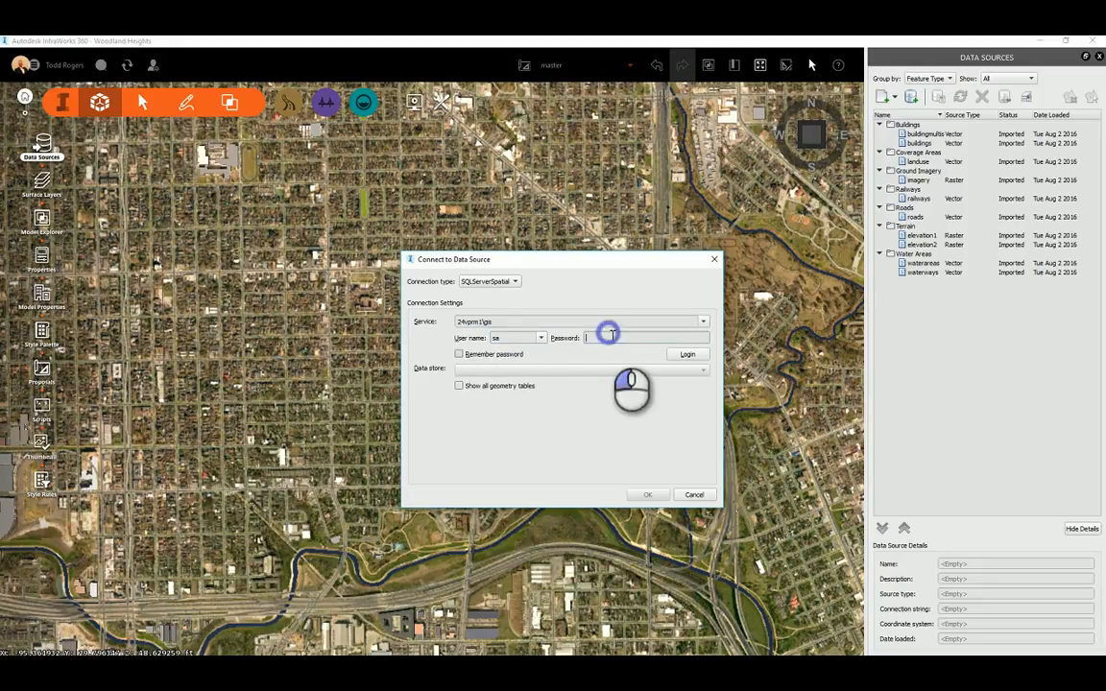
text(password)
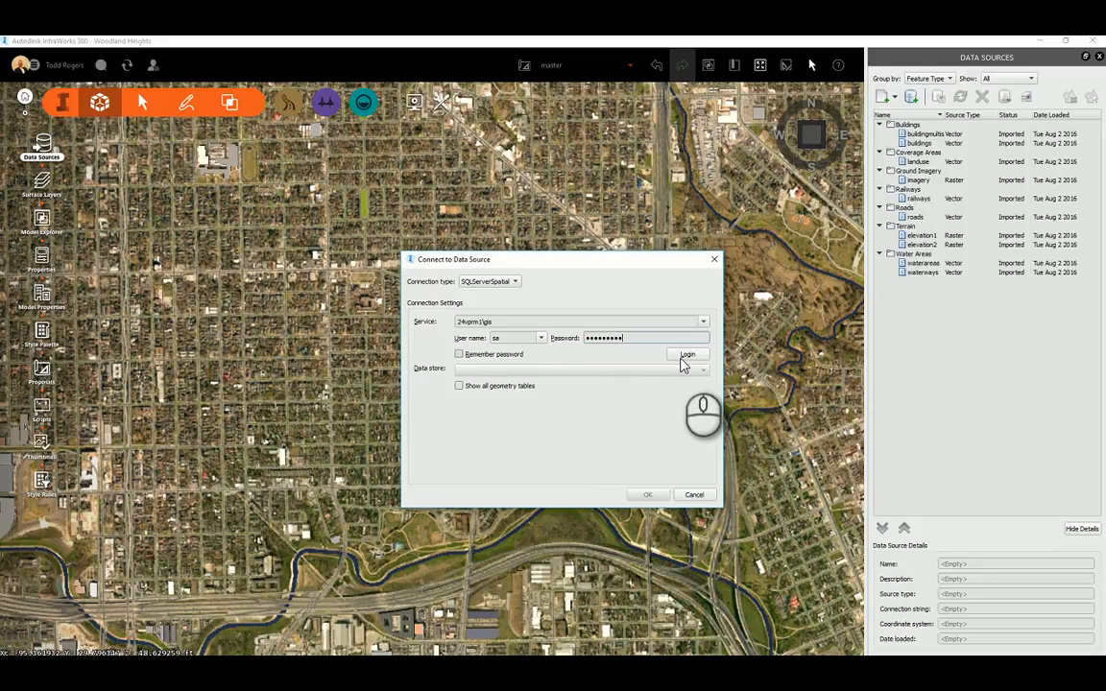
click(703, 368)
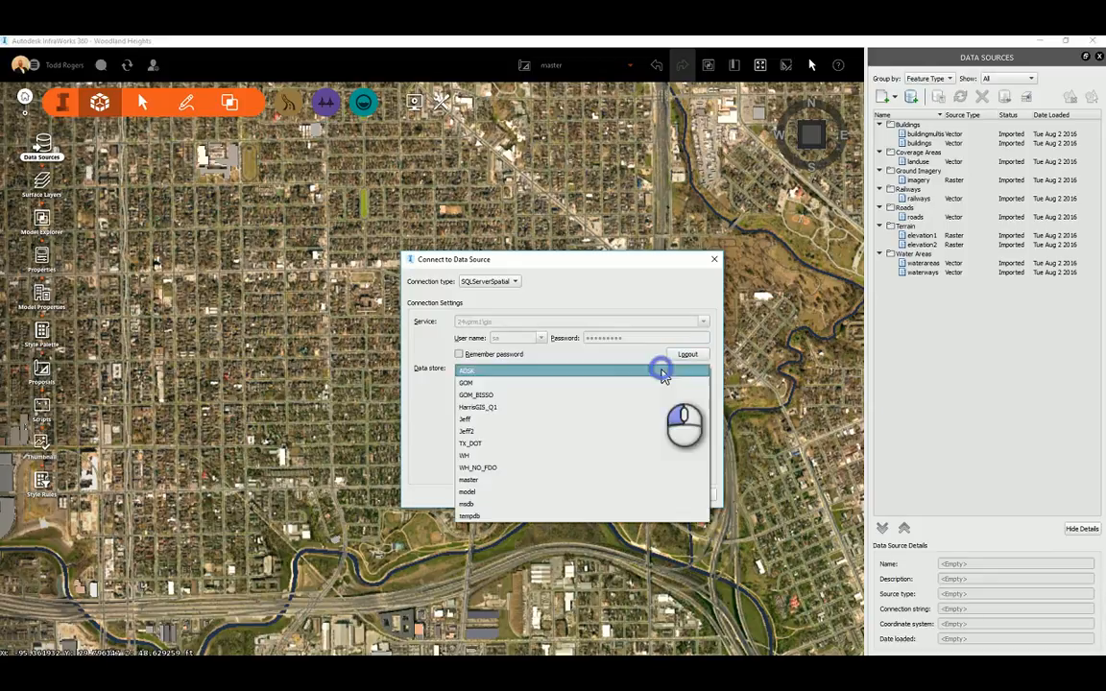
click(465, 419)
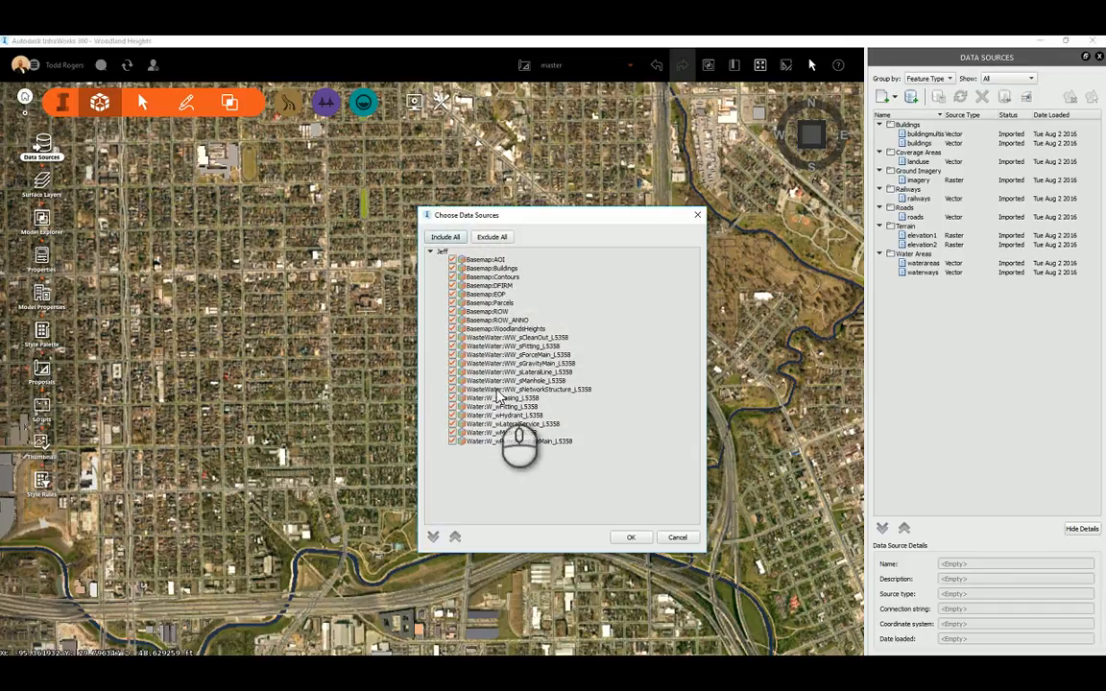
Add the chosen tables as sources and reopen the new Buildings source's settings.
click(491, 238)
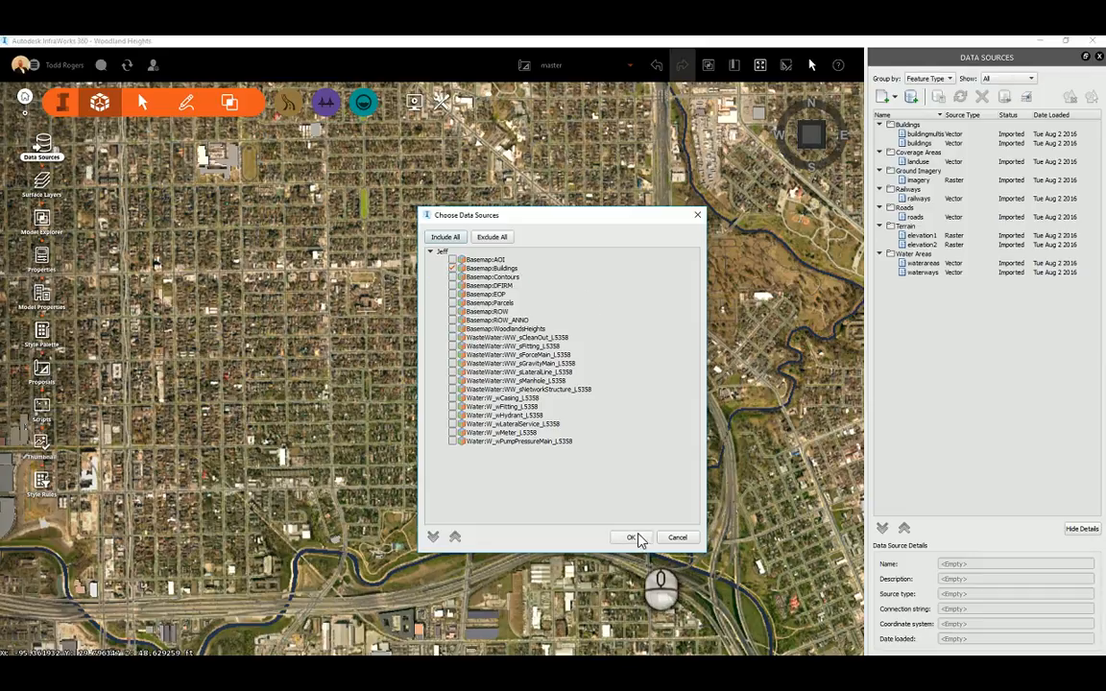
click(630, 537)
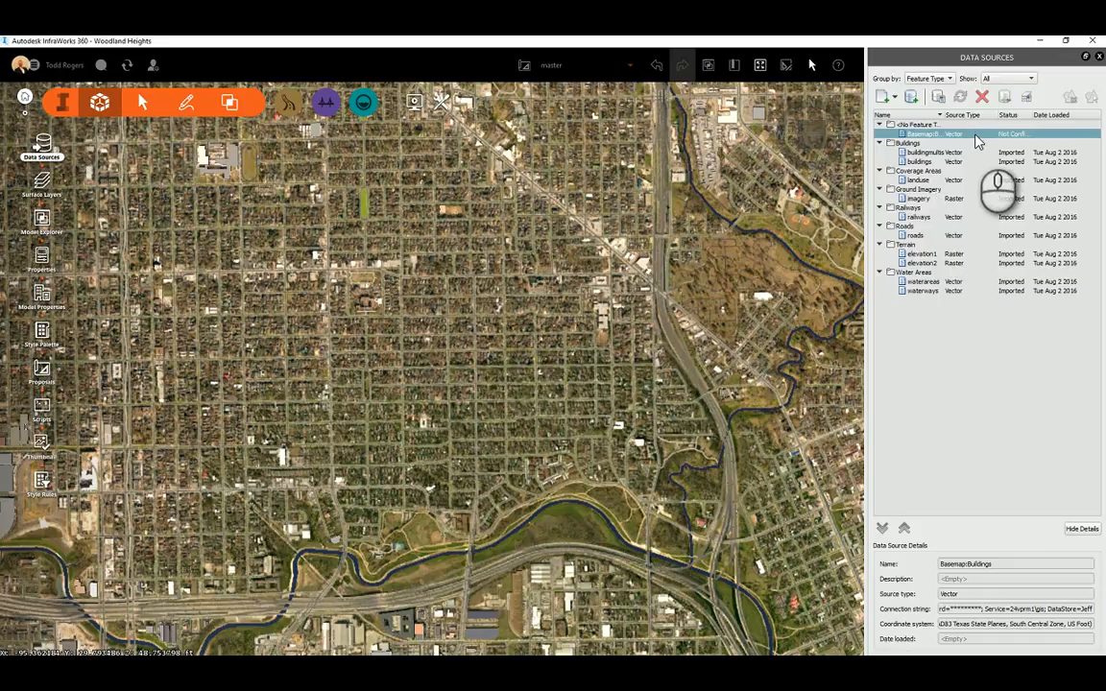
double_click(921, 134)
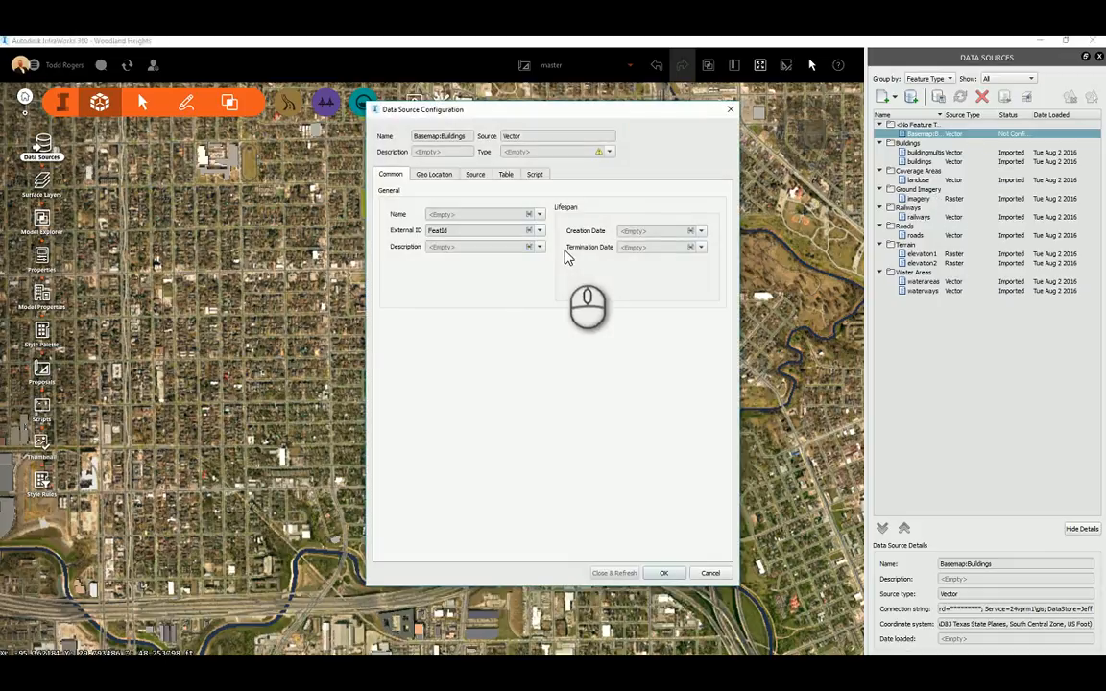
click(607, 152)
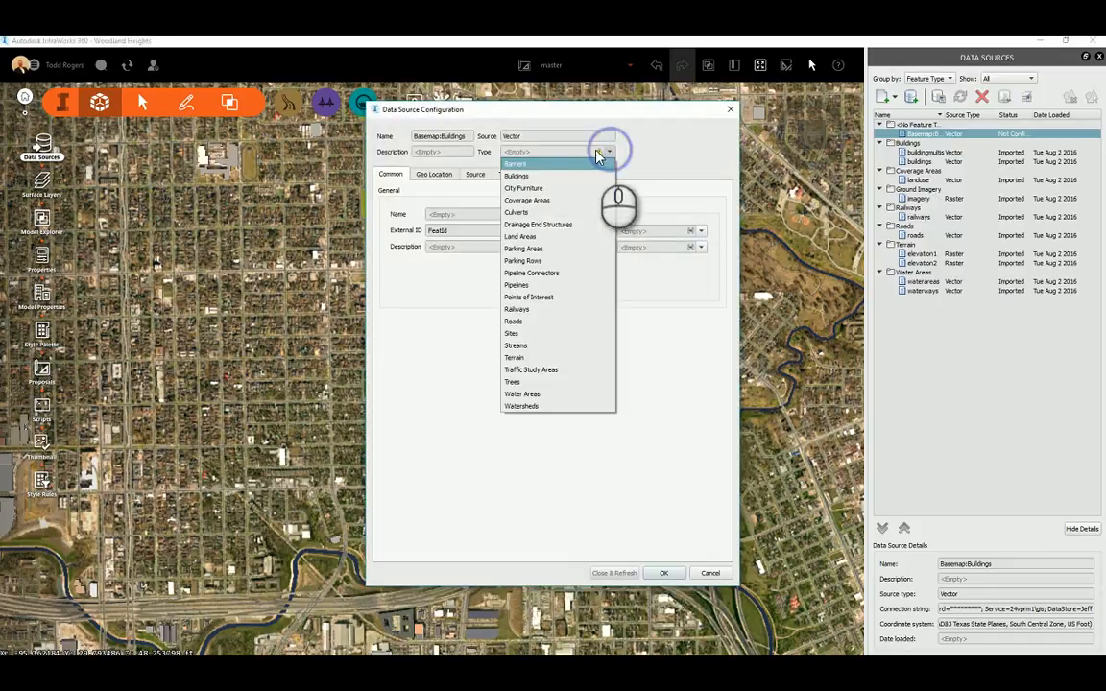
Set the footprints source type to Buildings, check Geo Location, then Close & Refresh to load them.
click(514, 177)
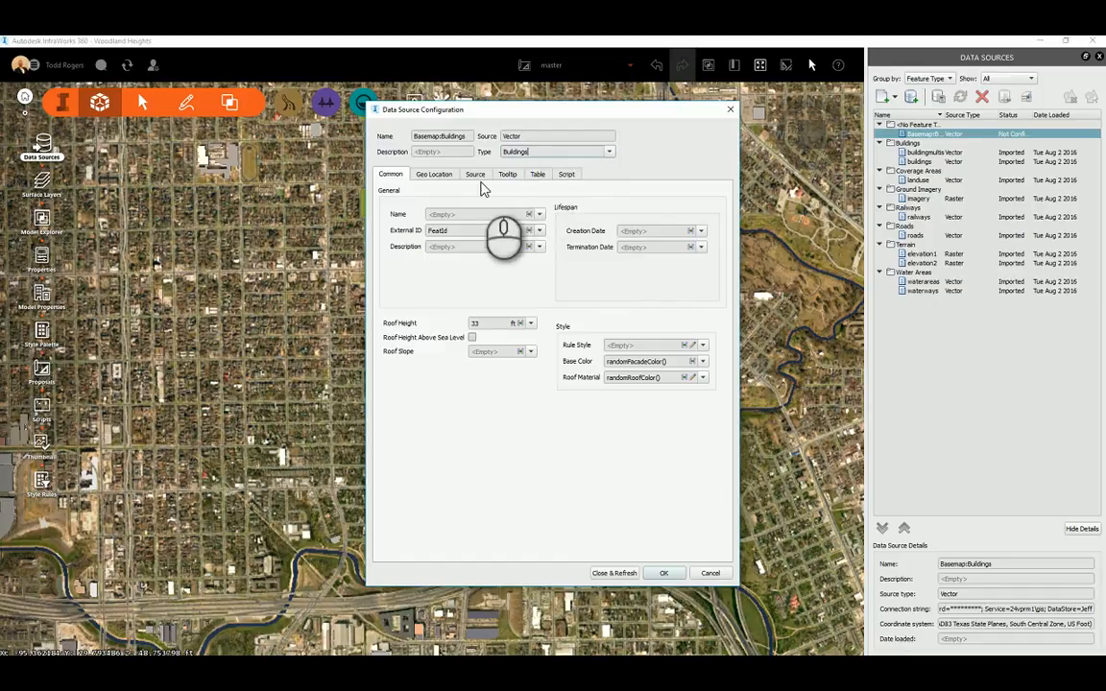
click(434, 173)
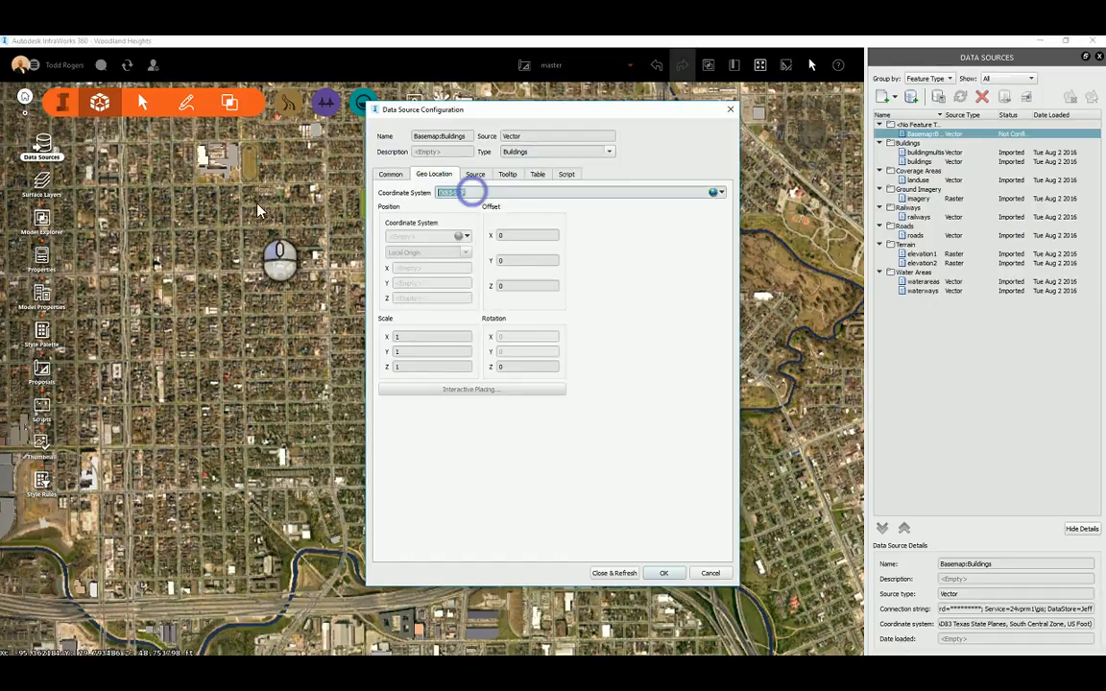
click(391, 173)
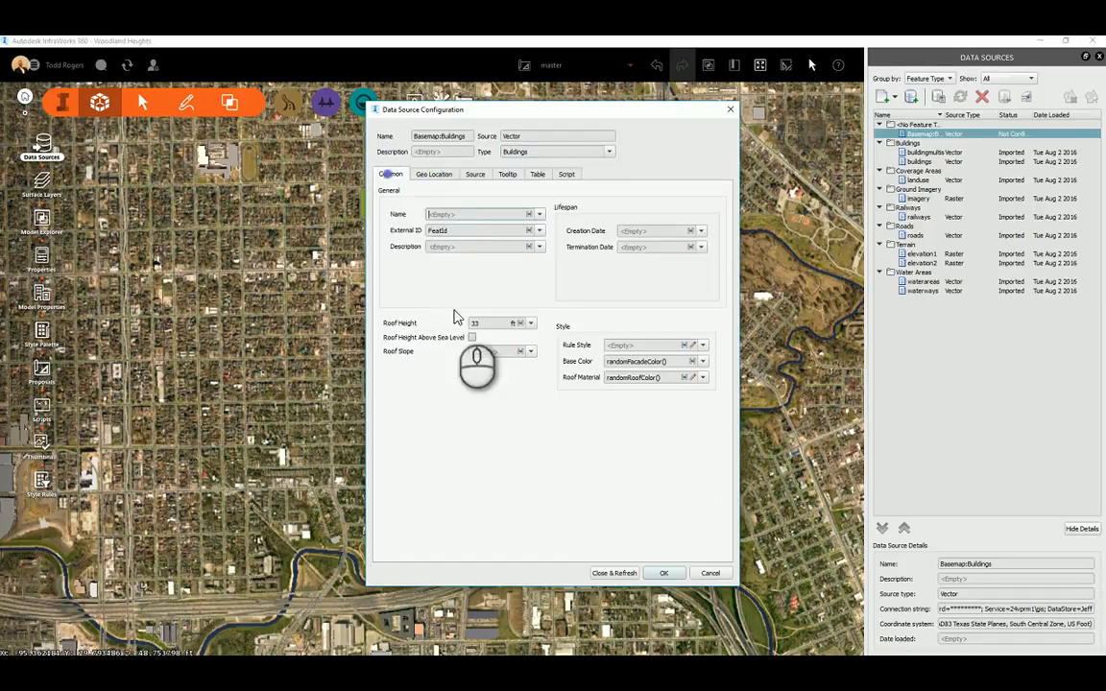
click(614, 572)
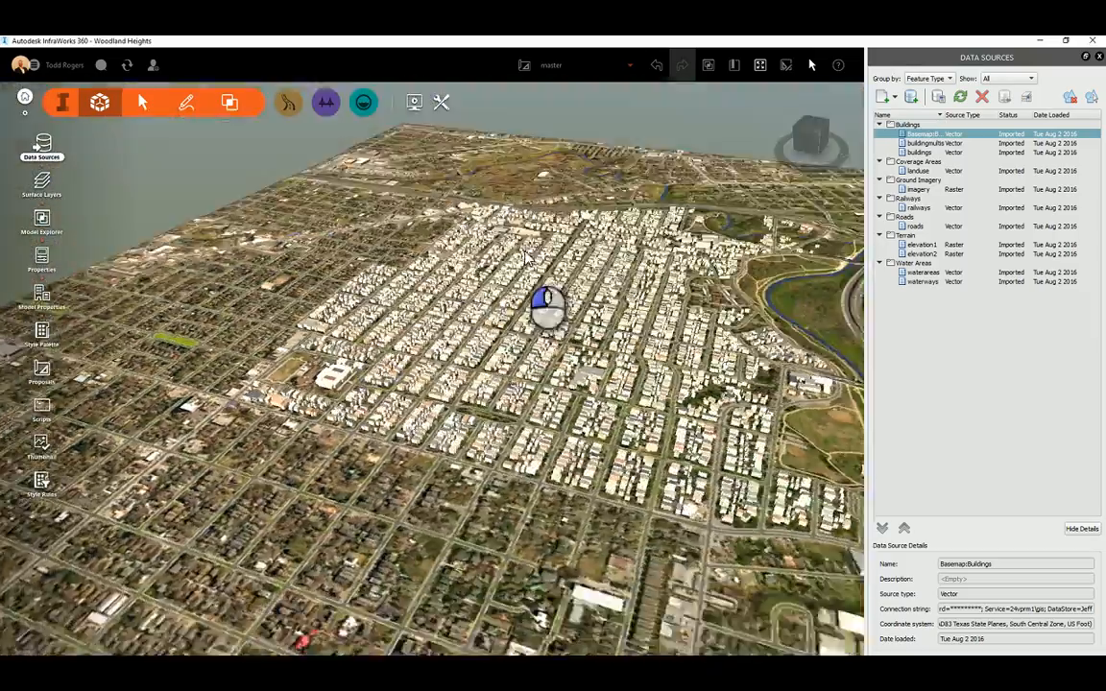
Move in close over the generated buildings, then reopen the Basemap Buildings source's configuration.
drag(547, 307, 457, 419)
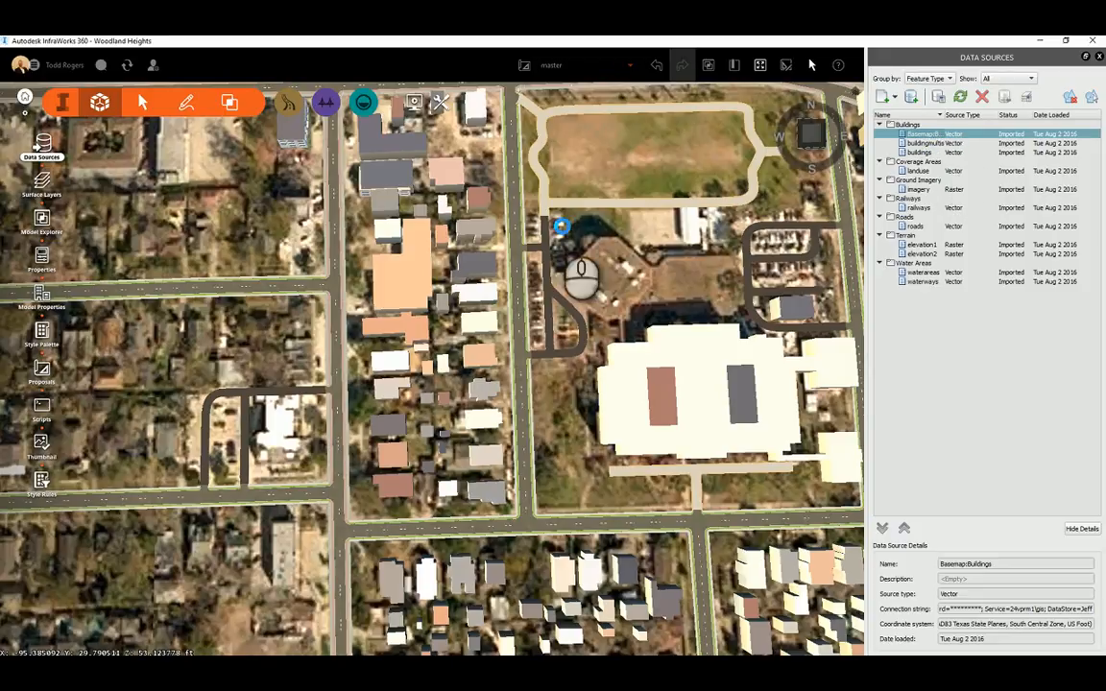
double_click(921, 133)
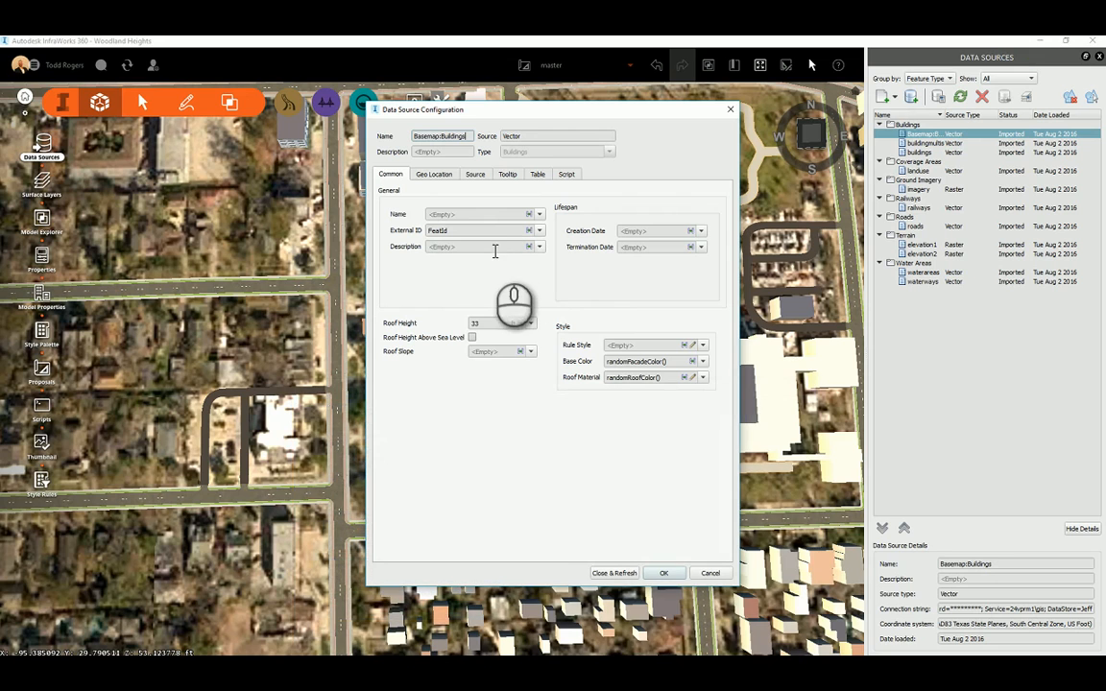
Show and scroll through the script assigning random heights and facades to the footprints.
click(565, 173)
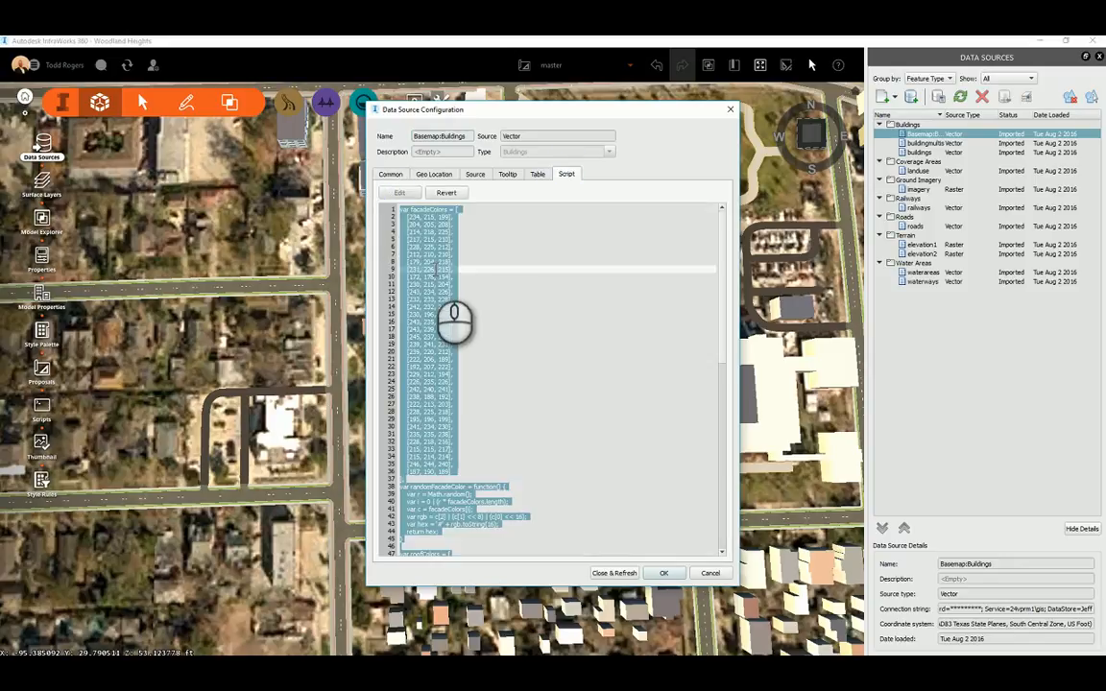
scroll(down, 3)
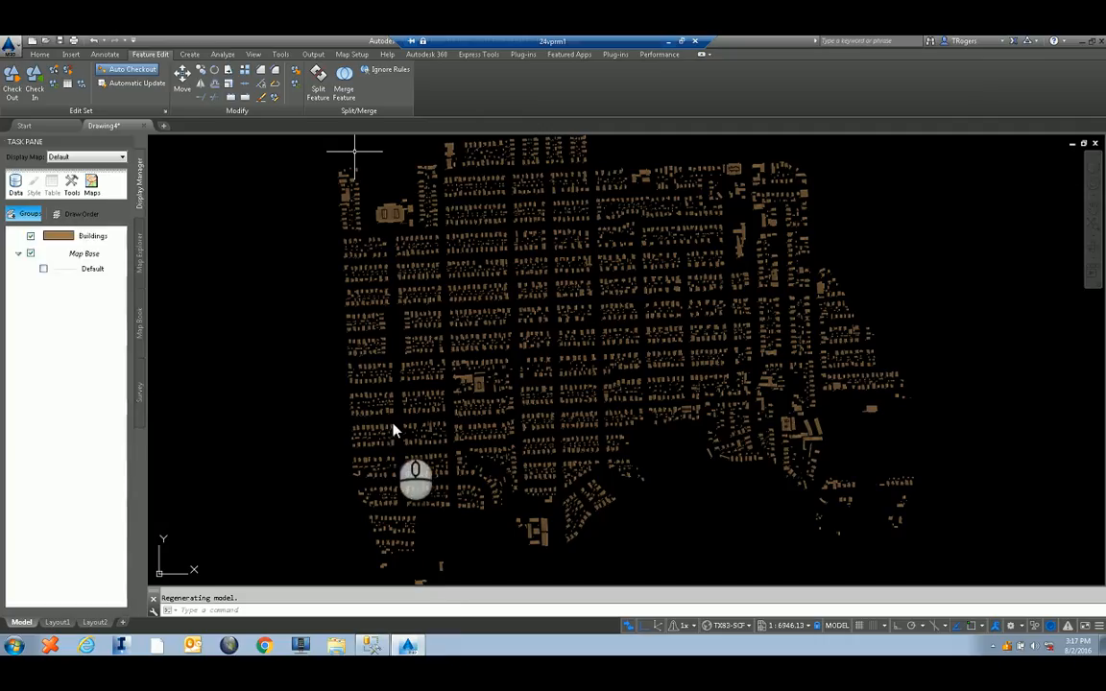
mouse_move(327, 180)
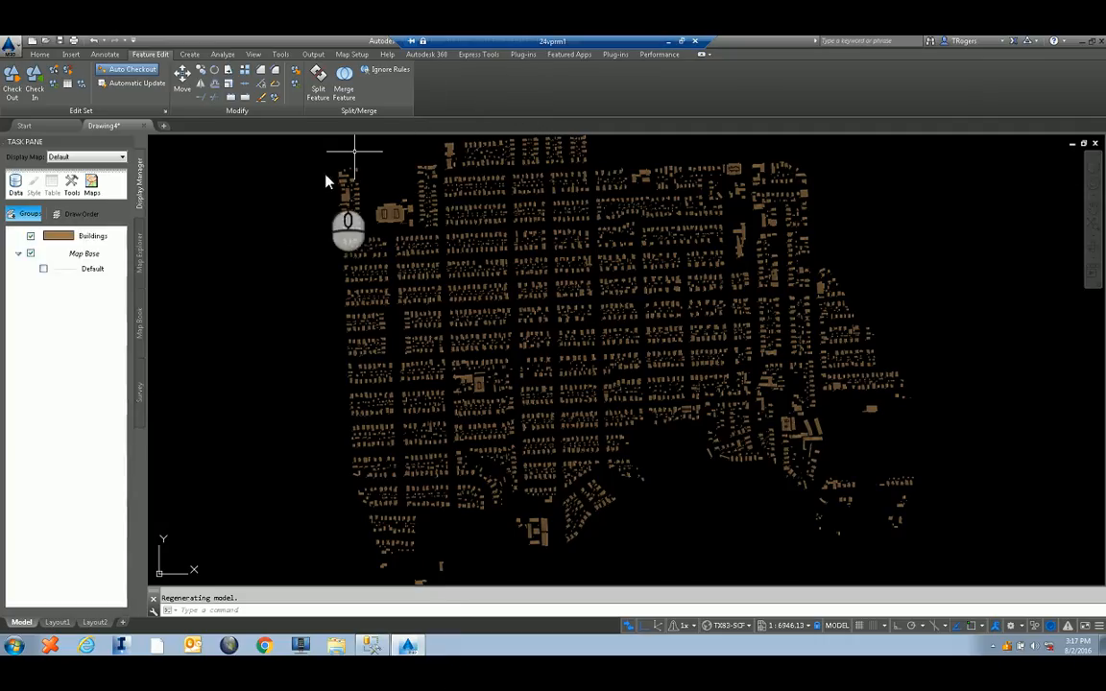
mouse_move(291, 204)
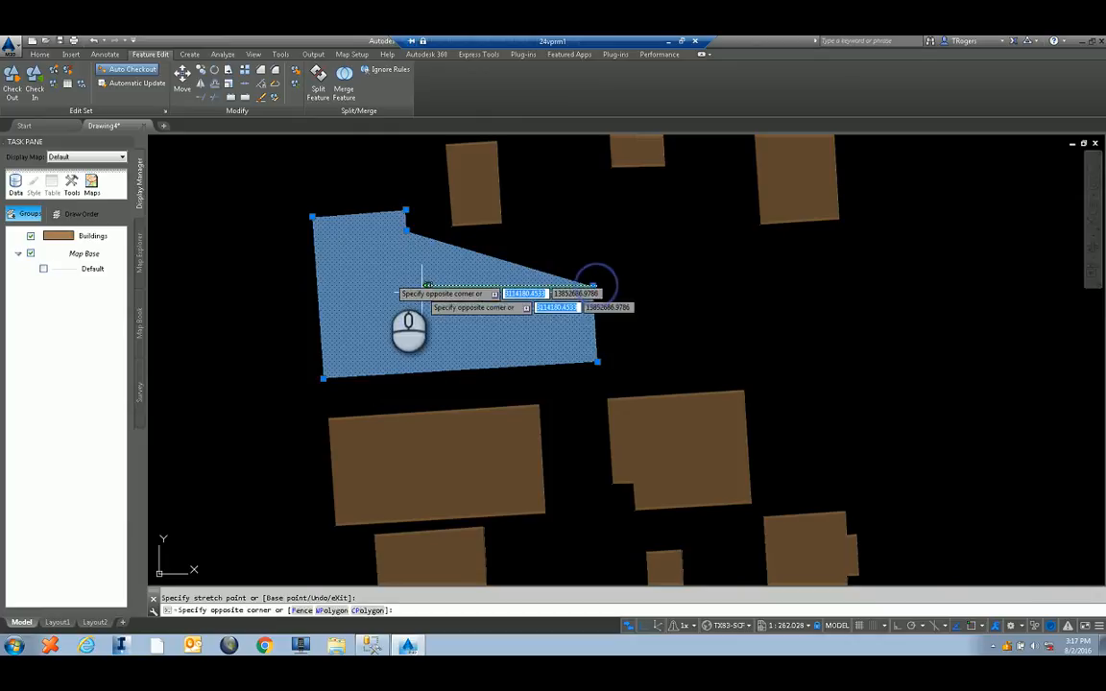
Stretch one footprint's corner outward with STRETCH so the building becomes a wedge.
key(Escape)
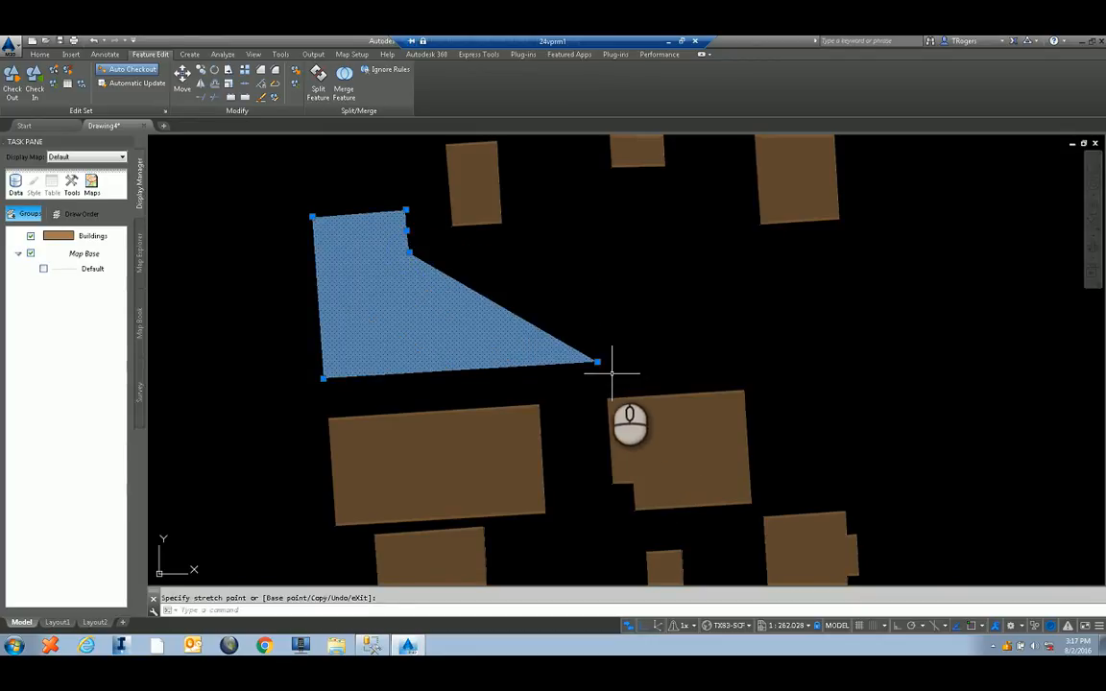
drag(610, 374, 430, 361)
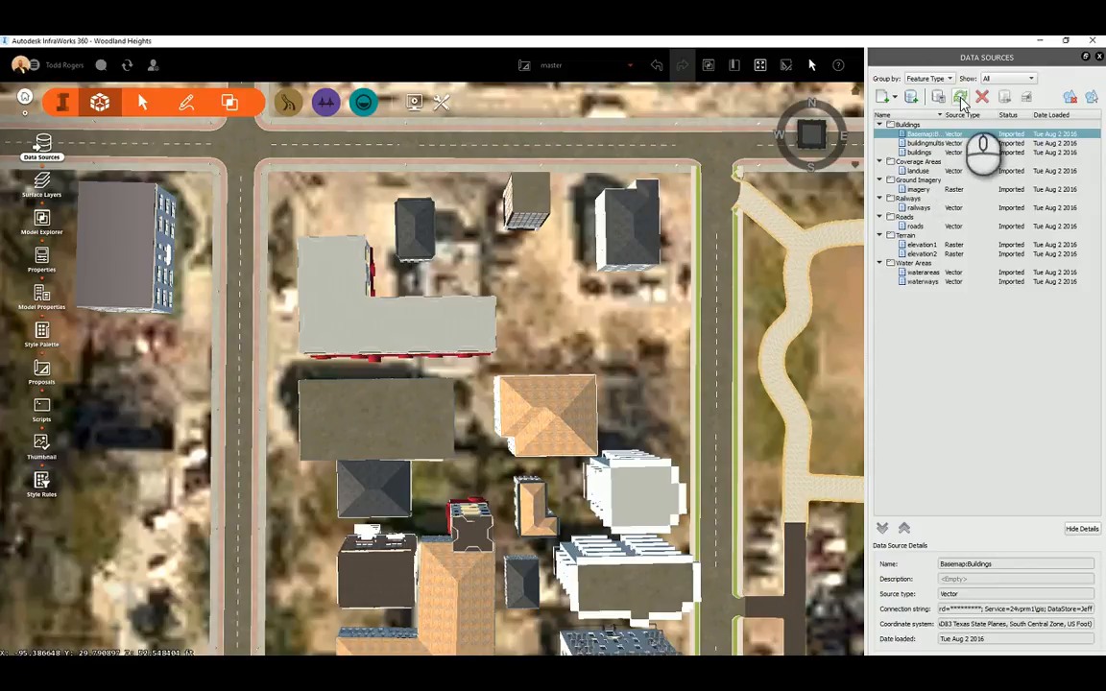
Refresh the footprints data source and shift the view to check the reshaped building.
click(959, 96)
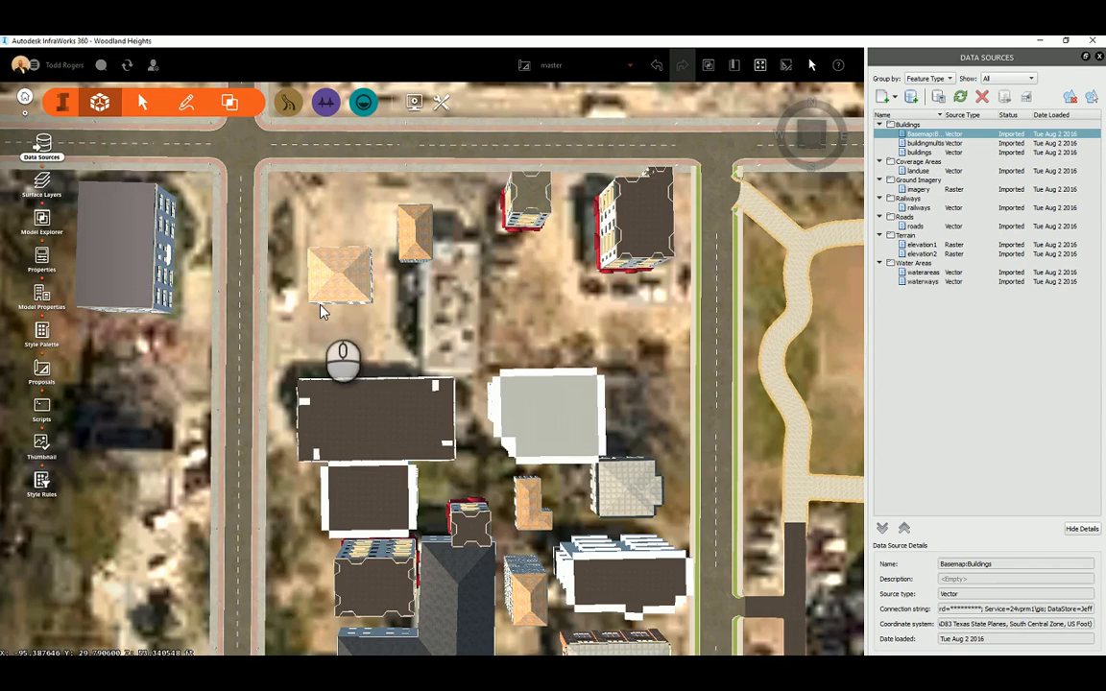
drag(341, 361, 314, 469)
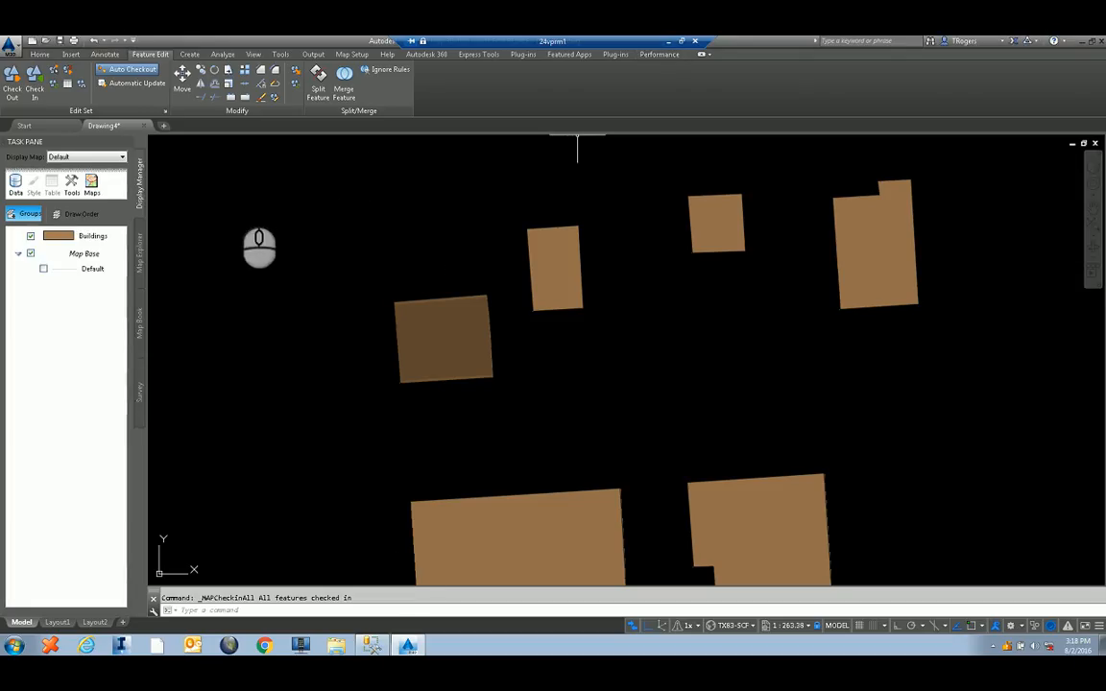
mouse_move(61, 219)
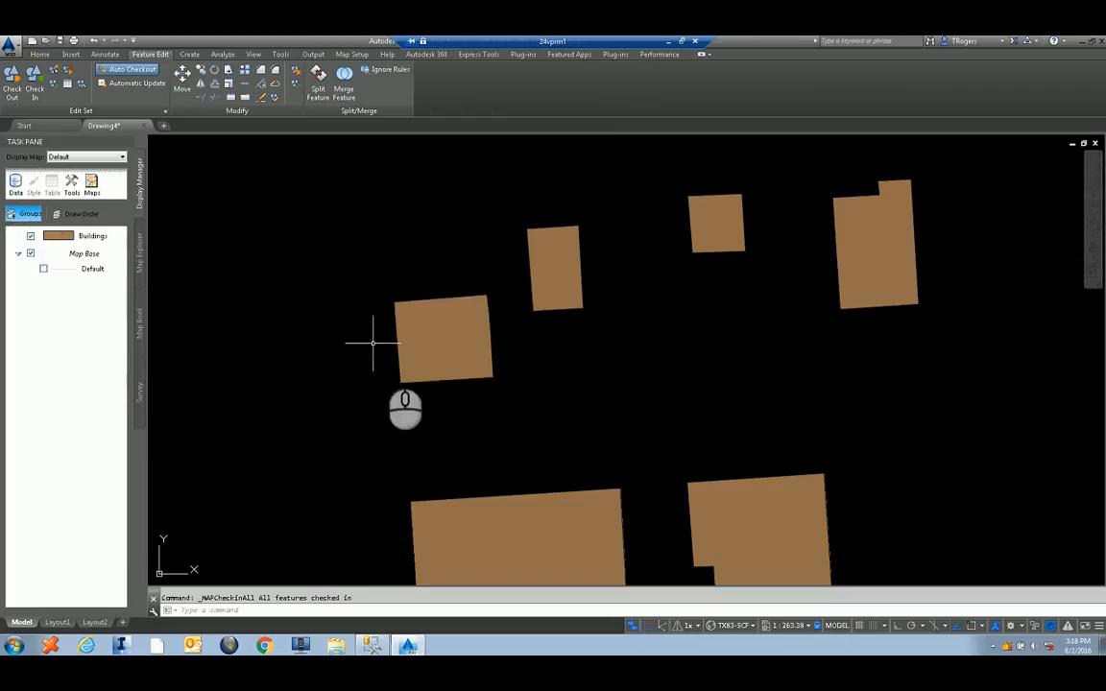
Stretch the square footprint's right-hand corners east into a long arm and finish the reshape.
click(441, 342)
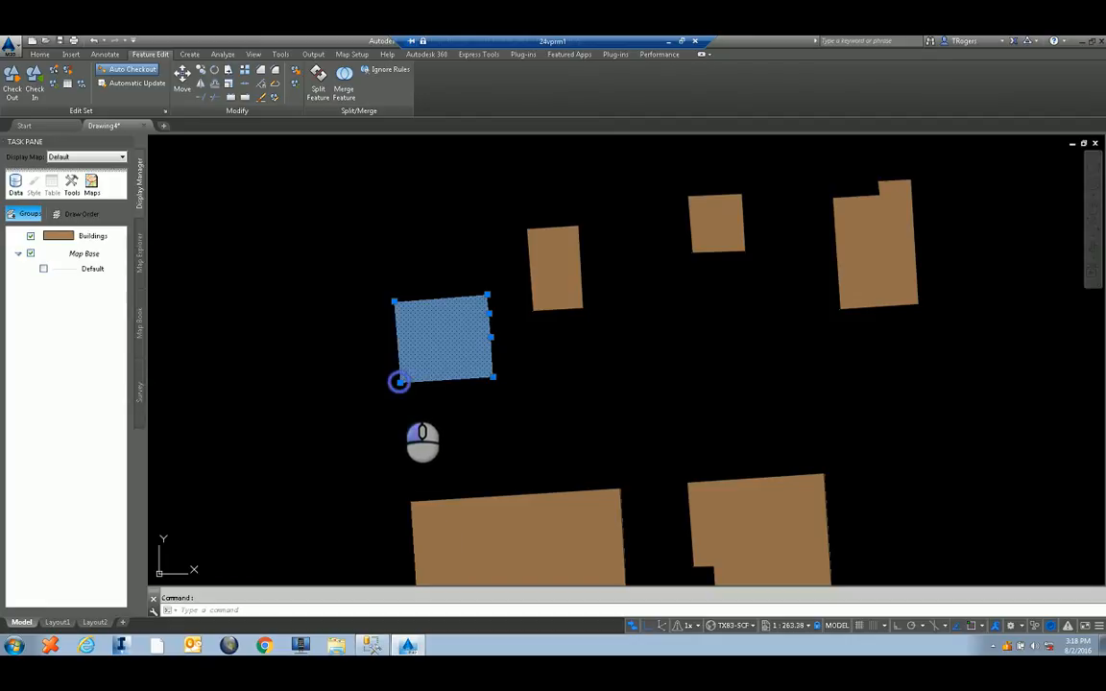
drag(399, 380, 407, 463)
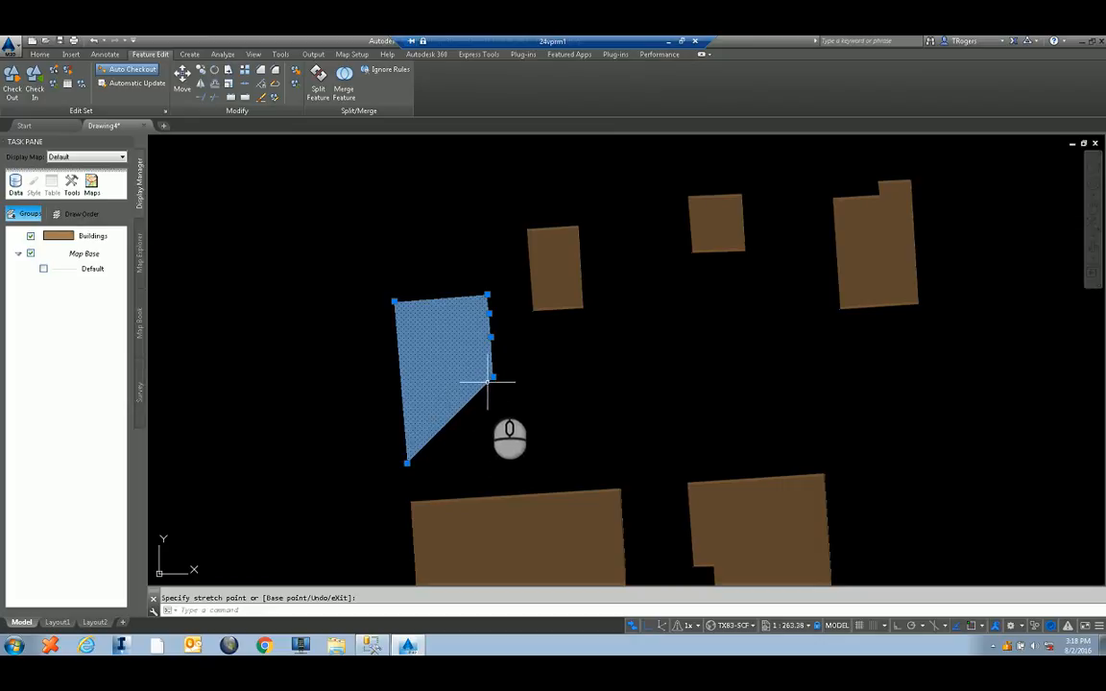
drag(488, 384, 599, 424)
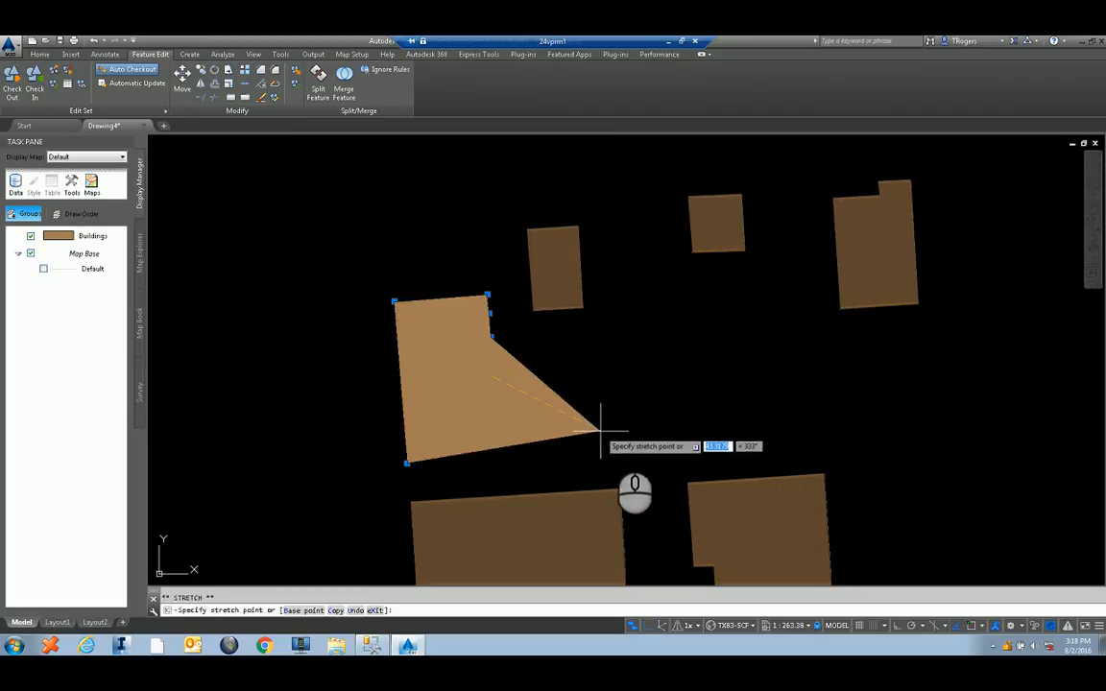
drag(599, 422, 764, 451)
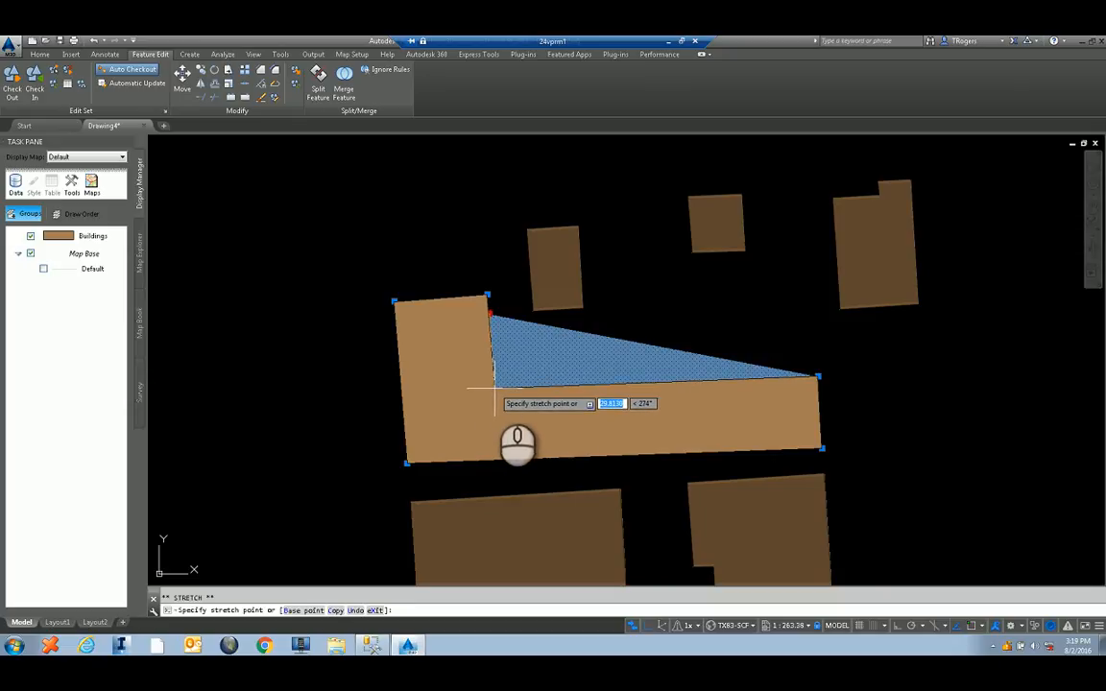
key(Escape)
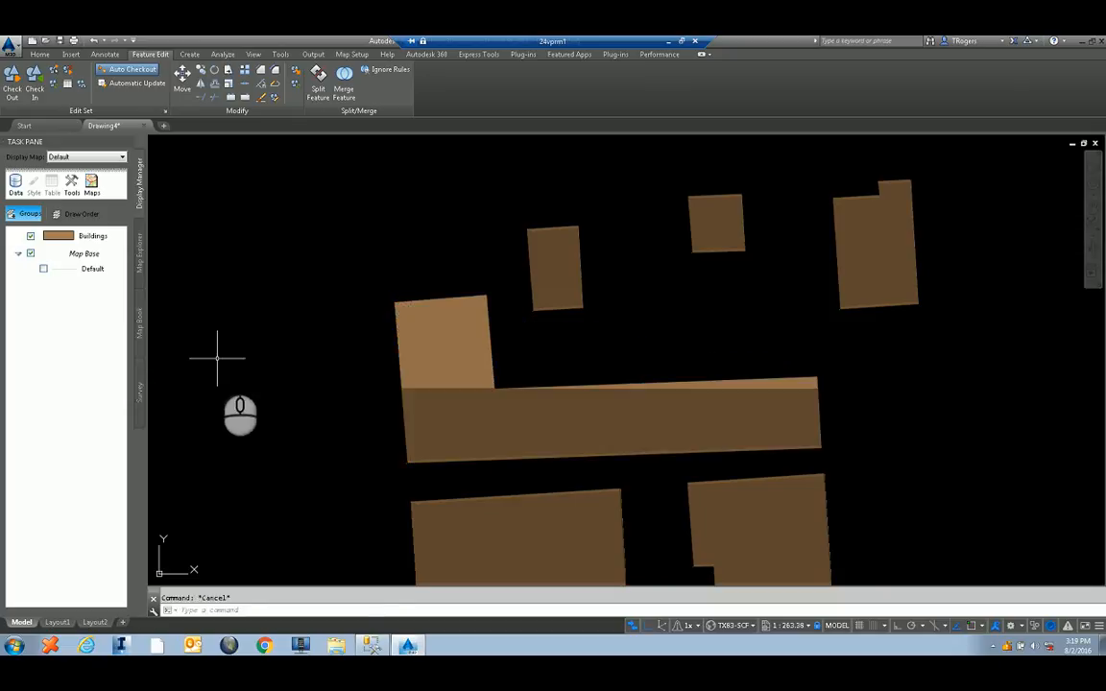
mouse_move(242, 173)
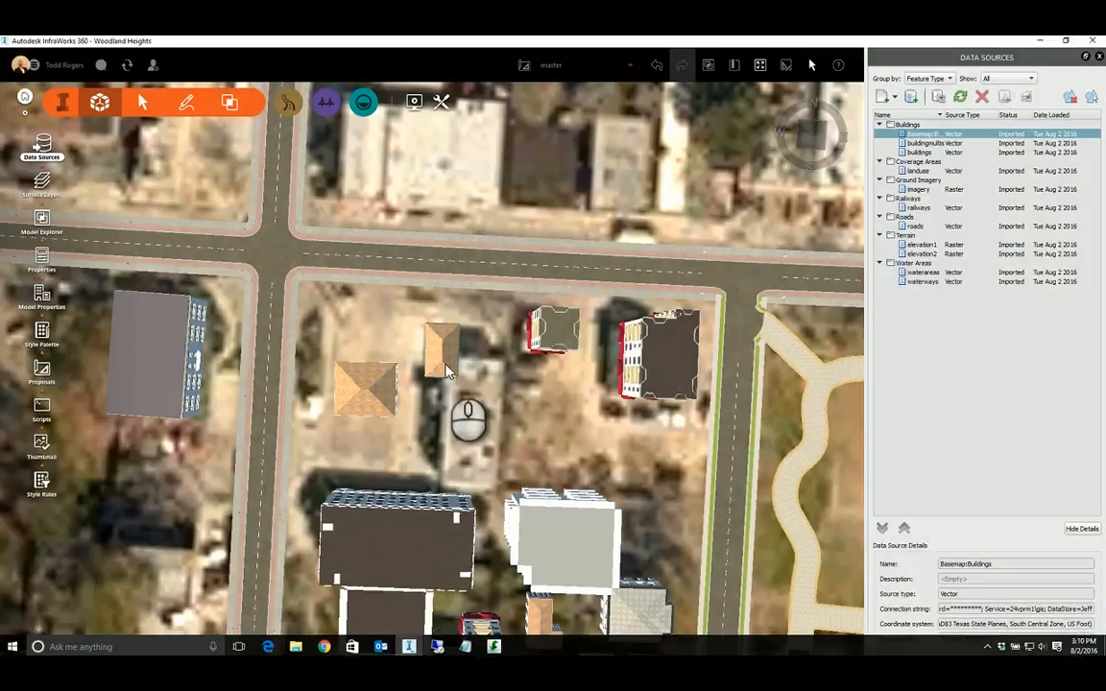
Refresh the footprints data source so the stretched building shows as a long L-shaped 3D structure.
click(956, 96)
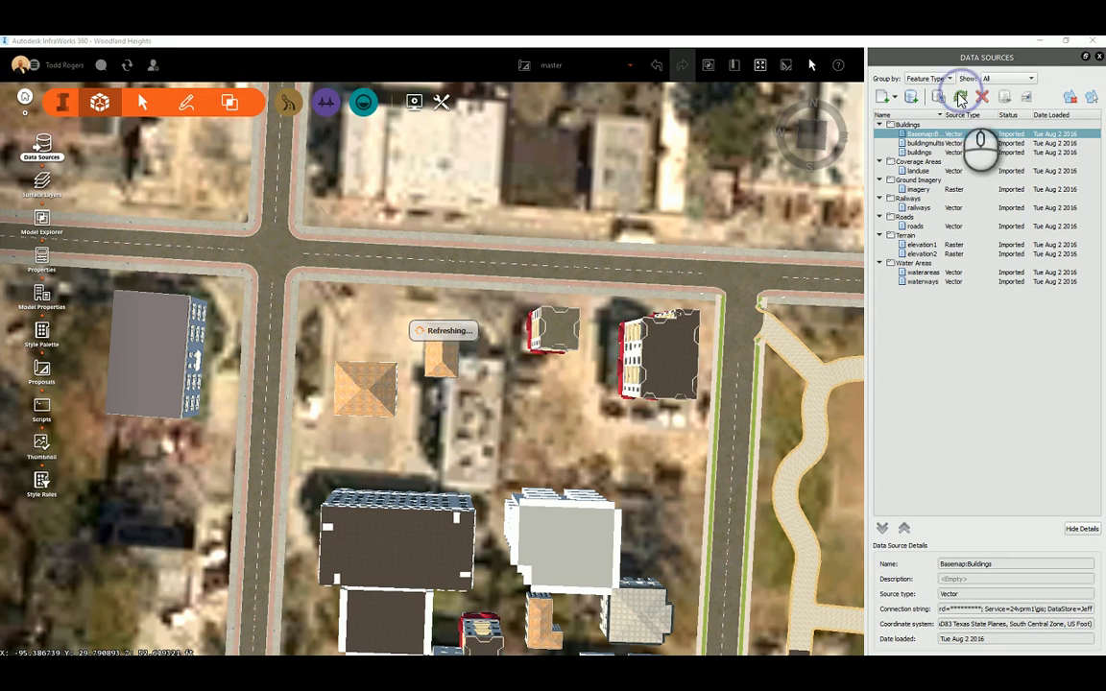
click(956, 96)
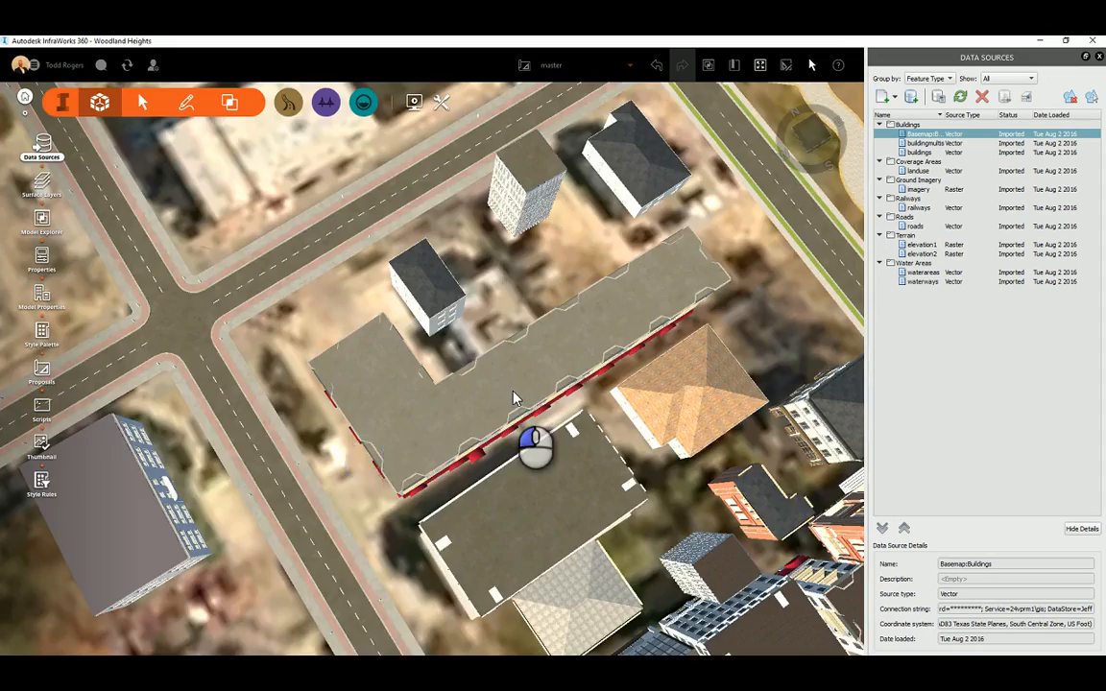
drag(534, 446, 519, 483)
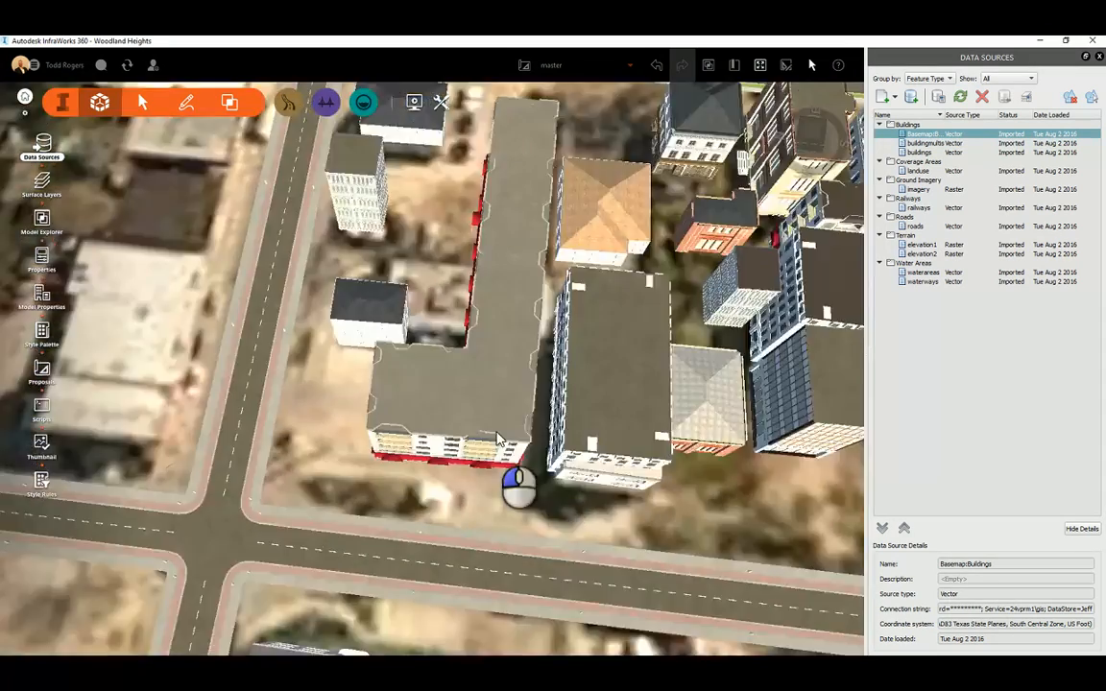